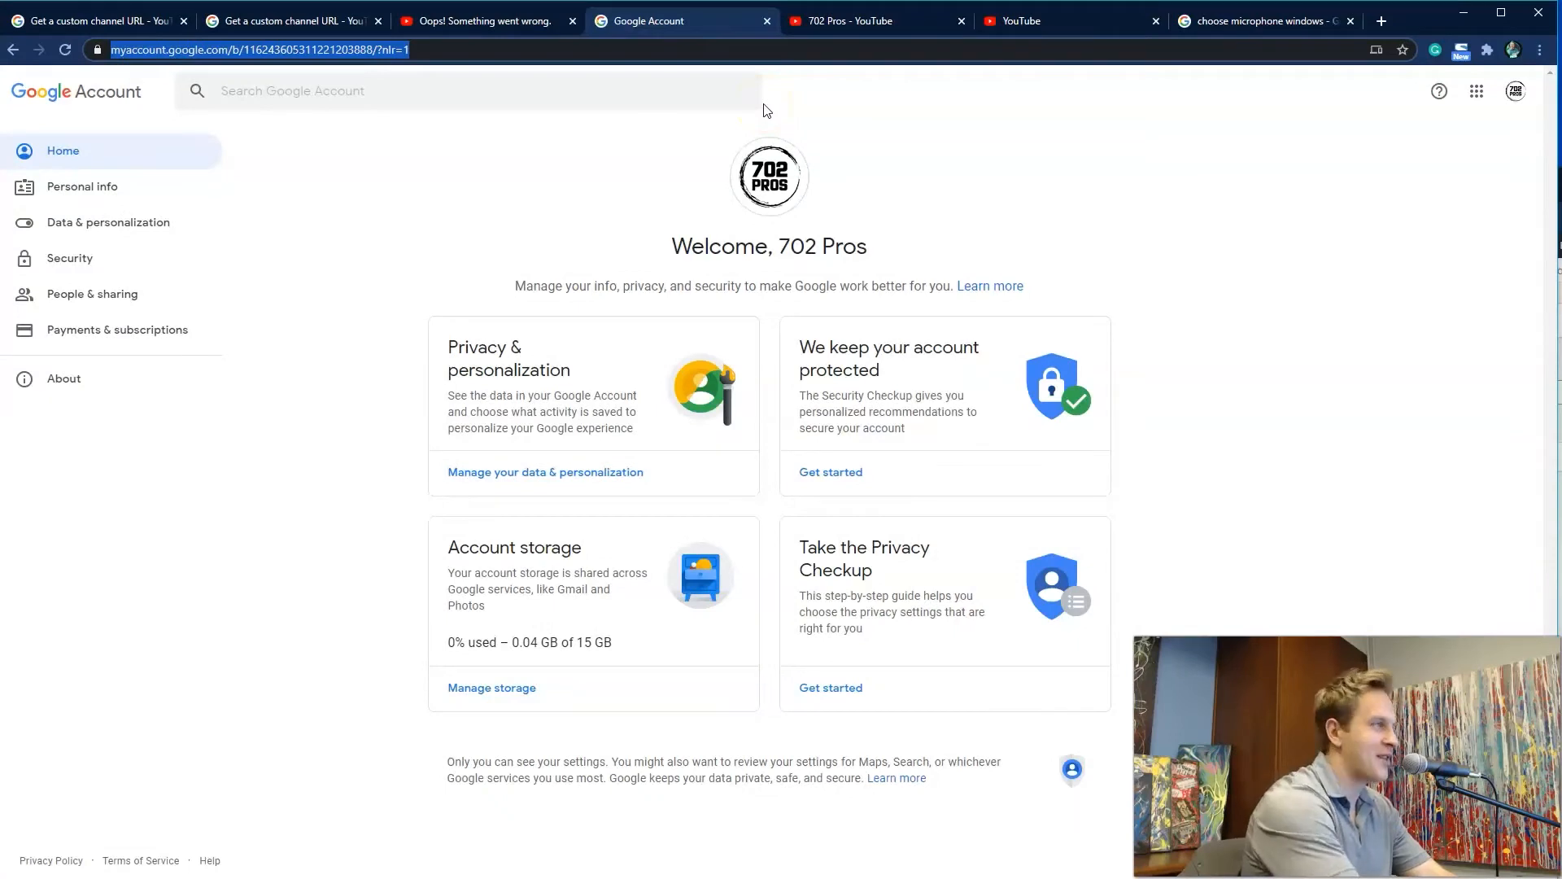
Go to youtube.com/account to reach the 702 Pros account settings
type("youtube.com/")
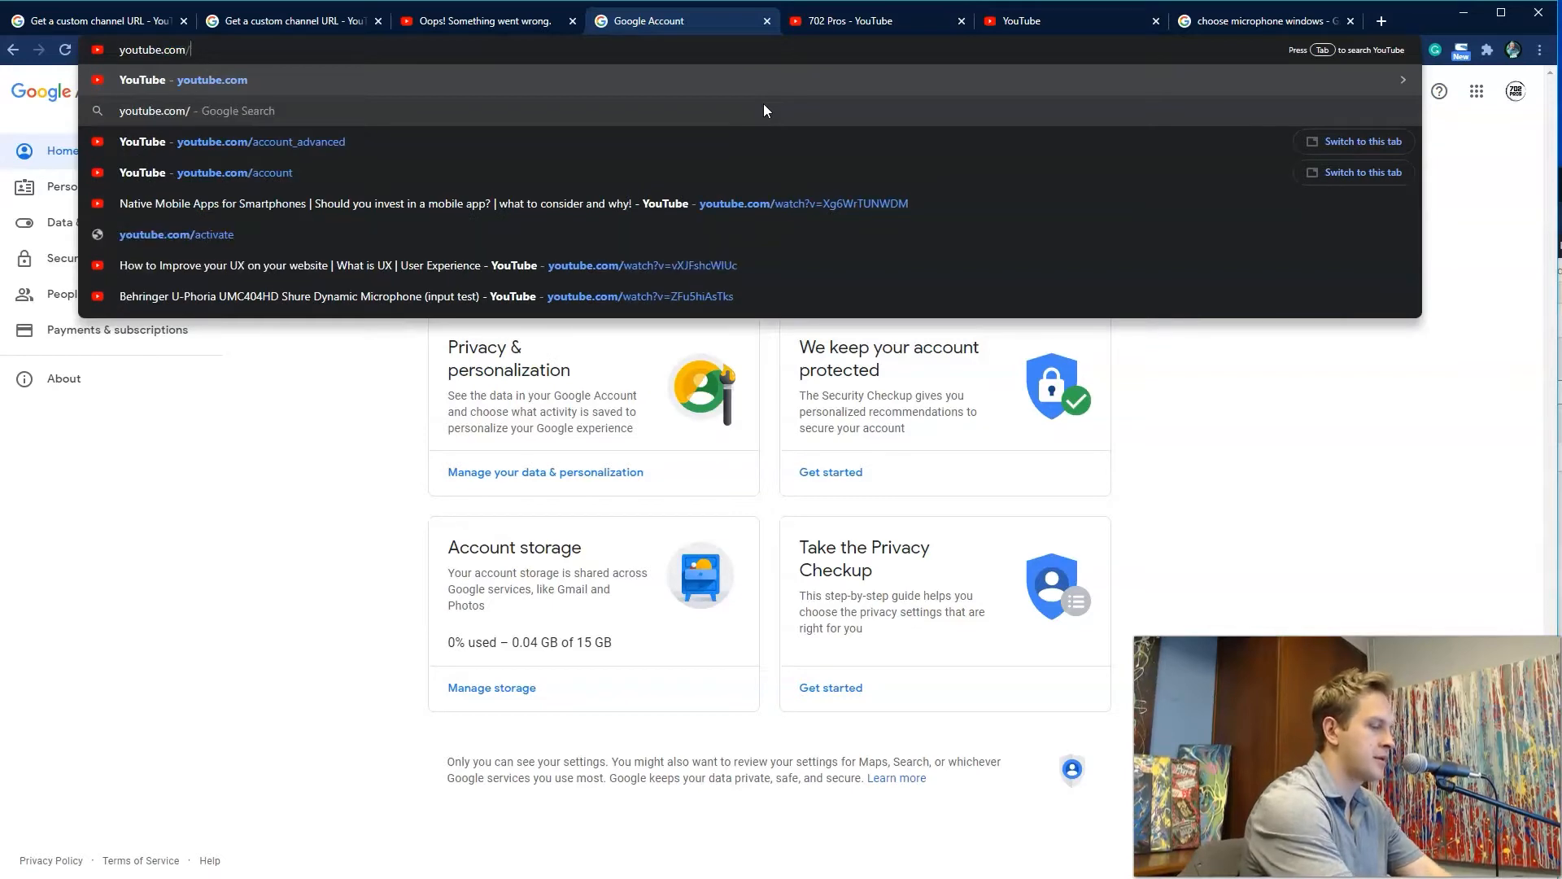
type("m")
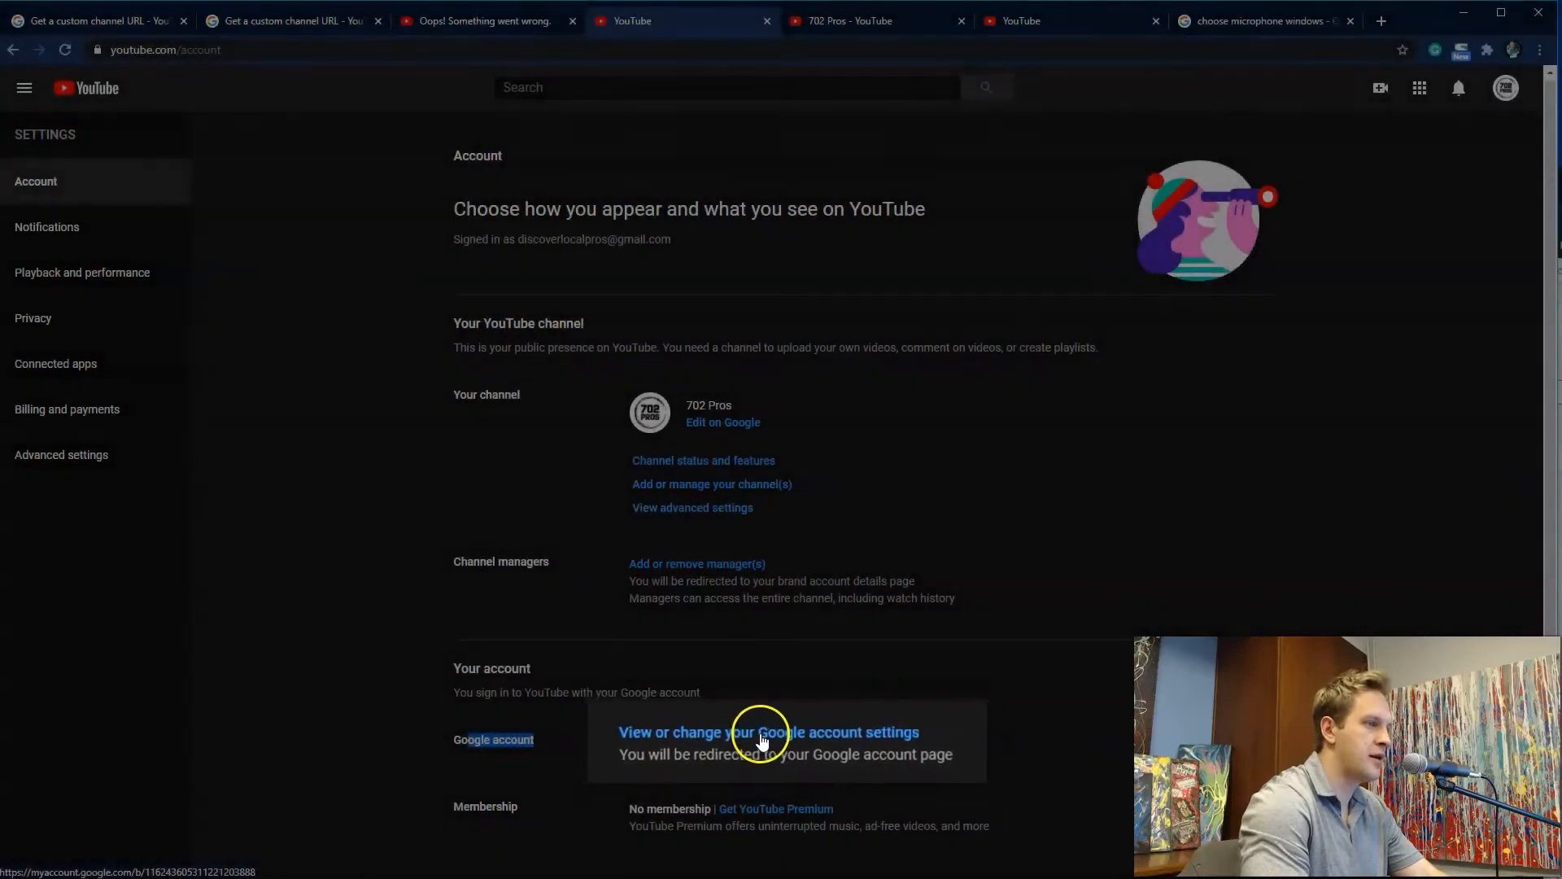
Navigate from Google Account settings through Personal info to the About me page
left_click(769, 732)
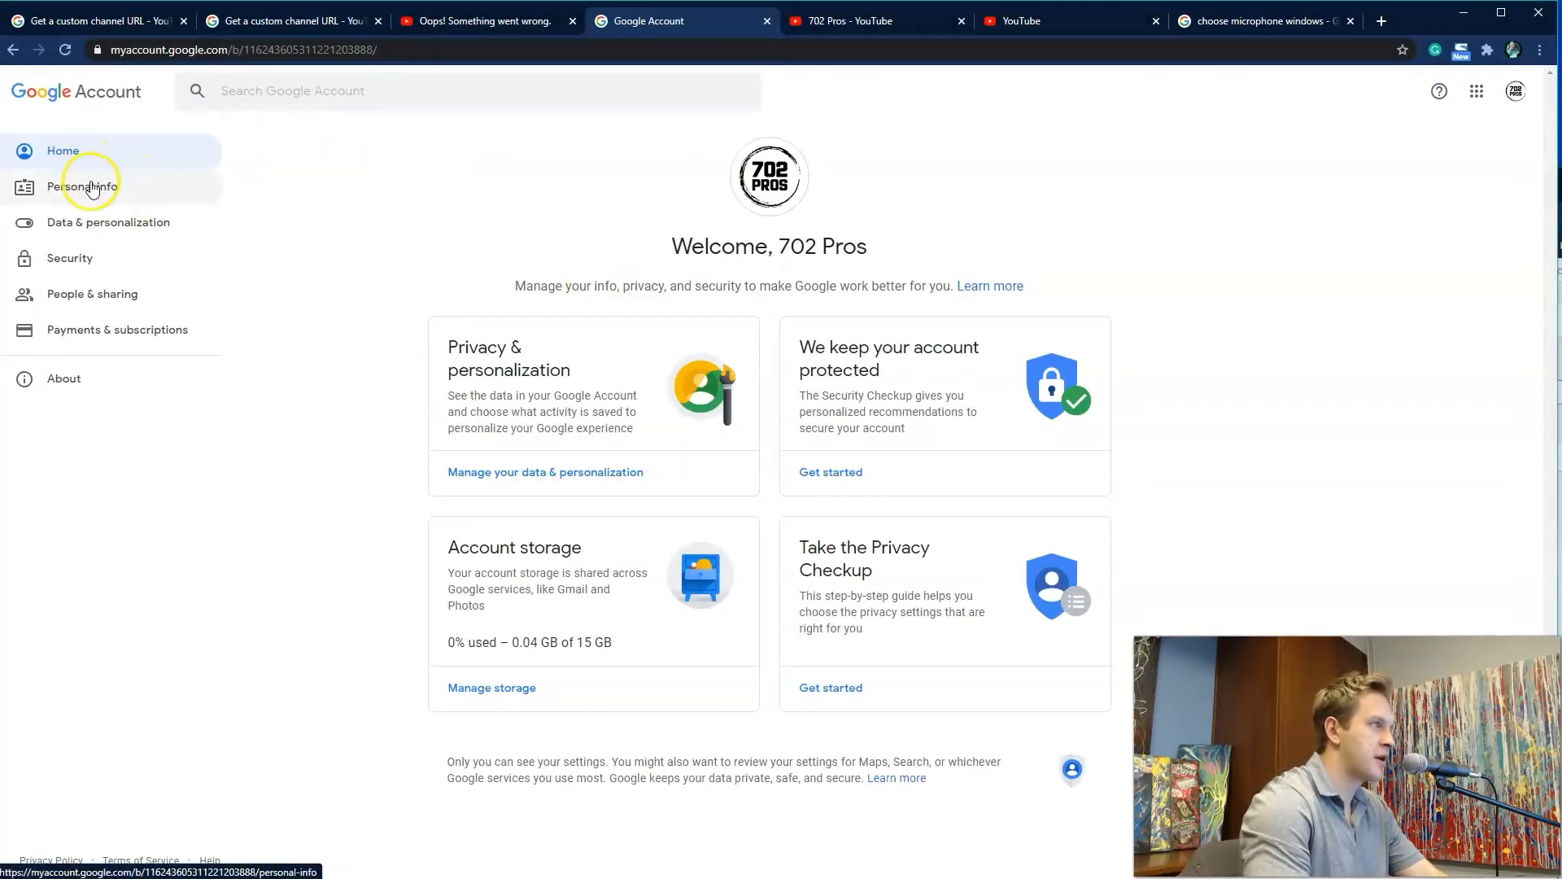
left_click(84, 187)
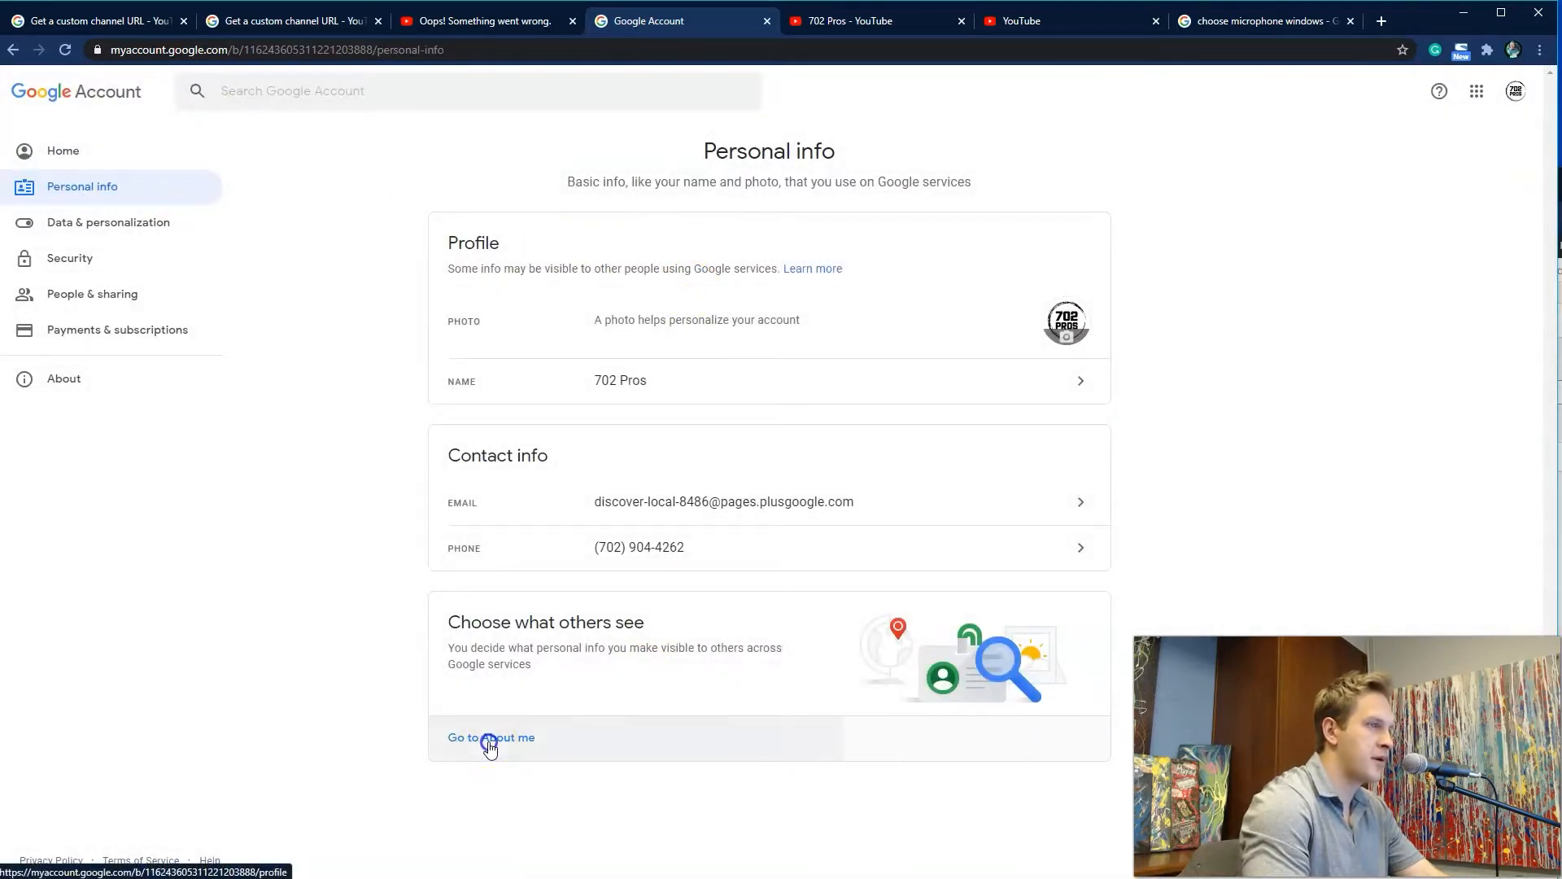
left_click(490, 737)
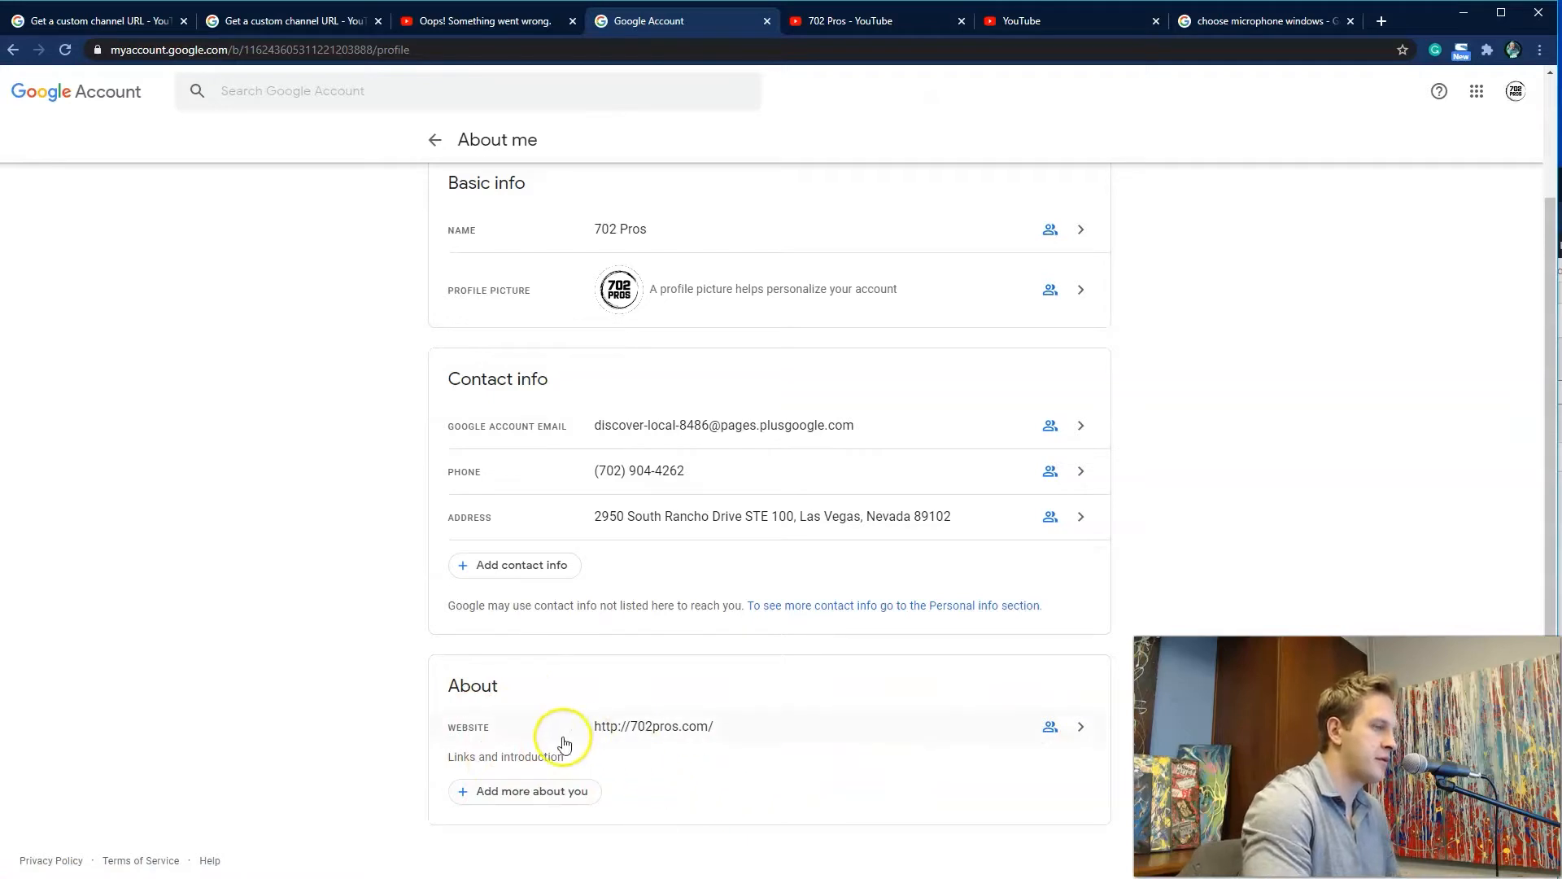
mouse_move(831, 797)
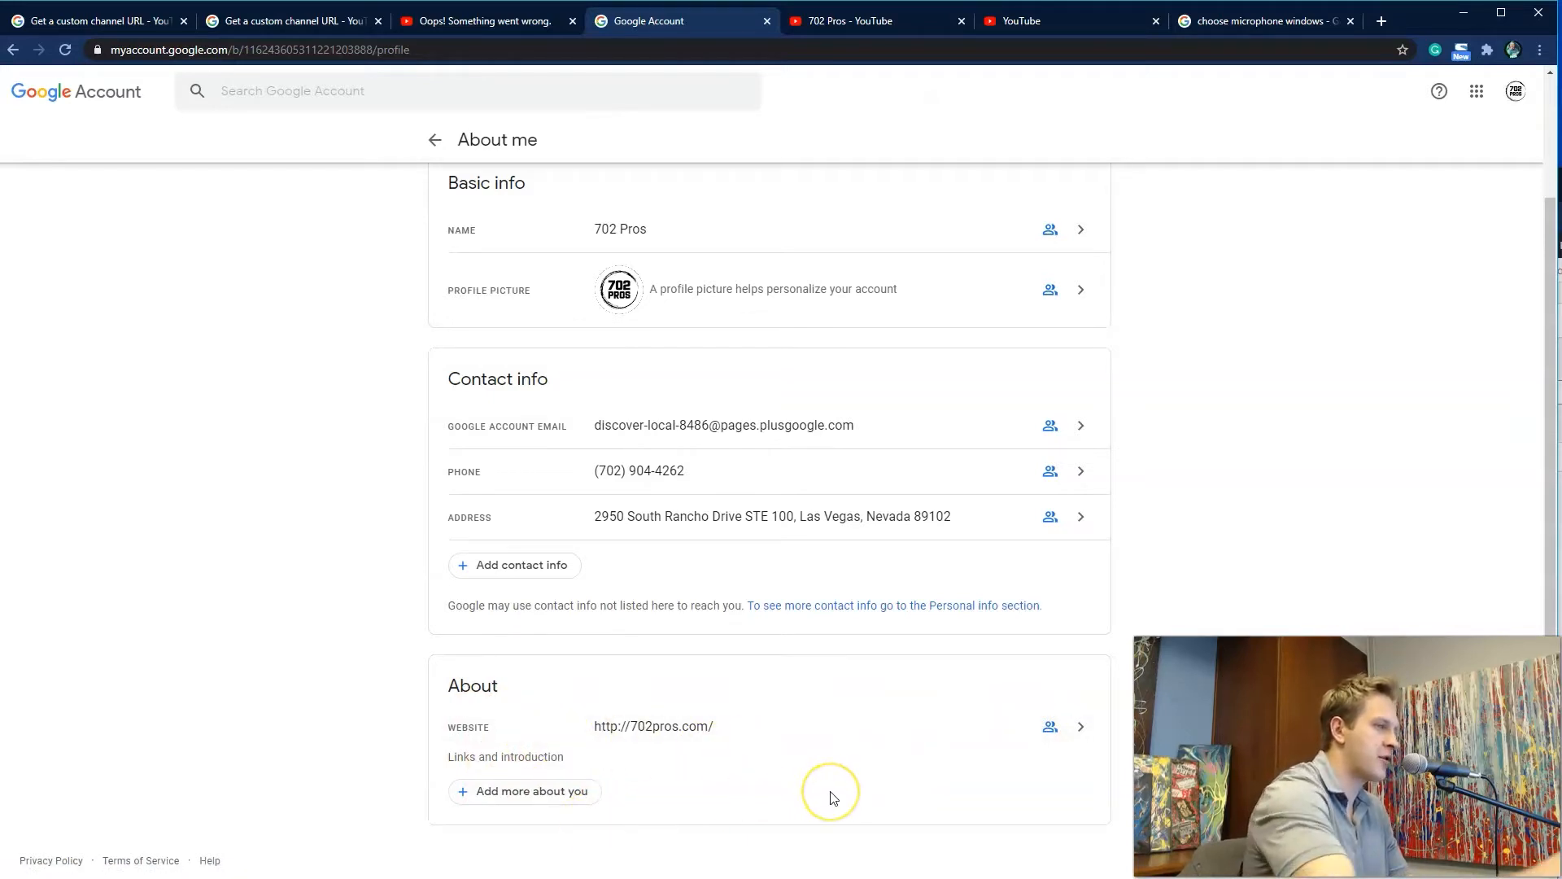
mouse_move(648, 764)
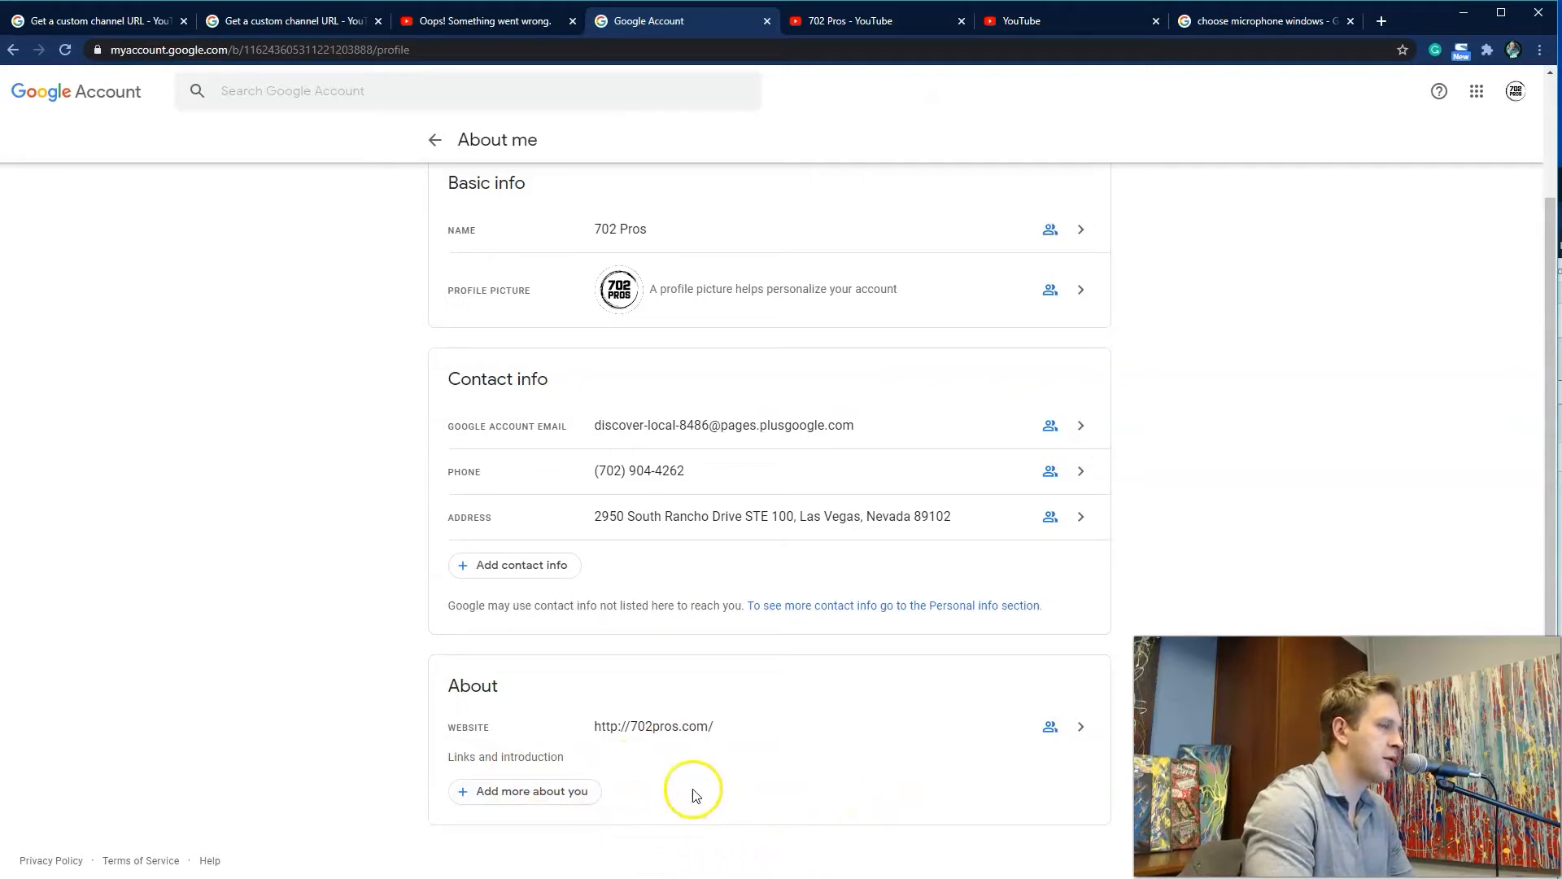
mouse_move(755, 773)
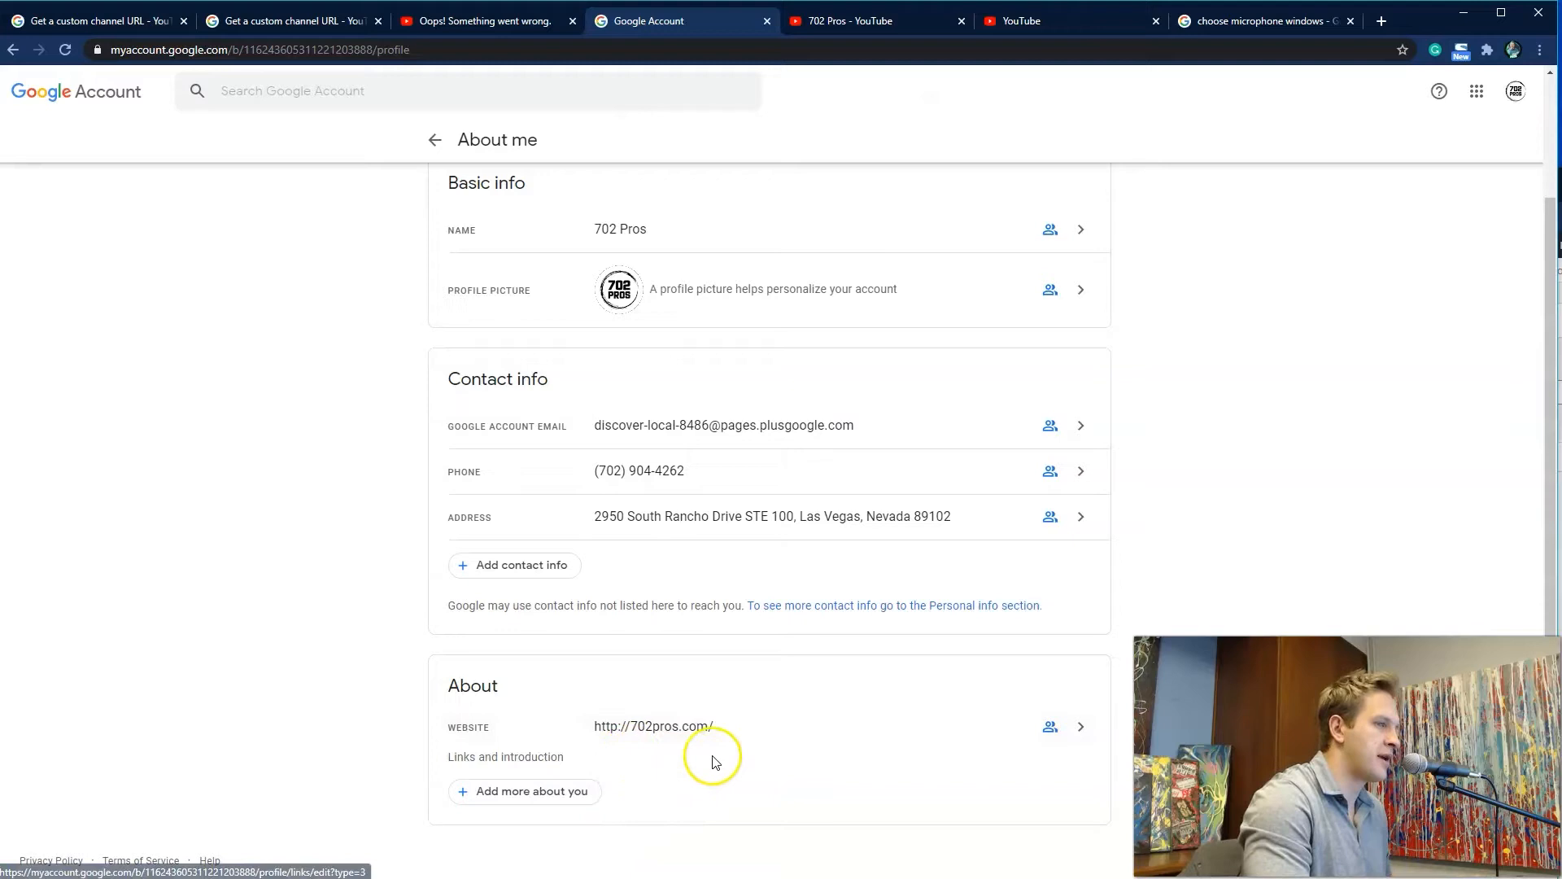
left_click(1079, 725)
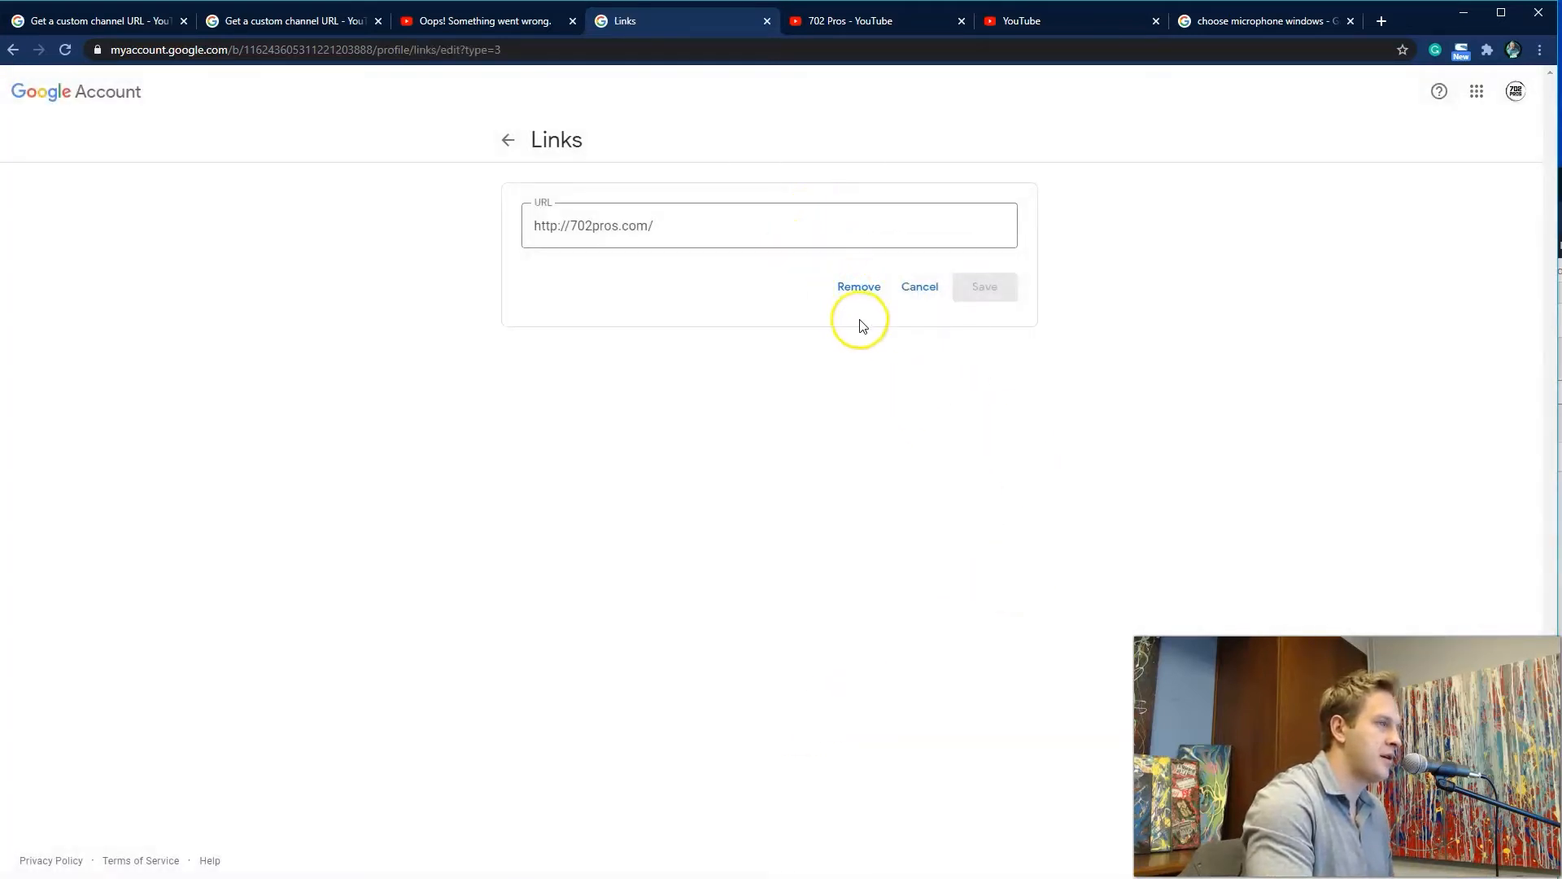
mouse_move(358, 323)
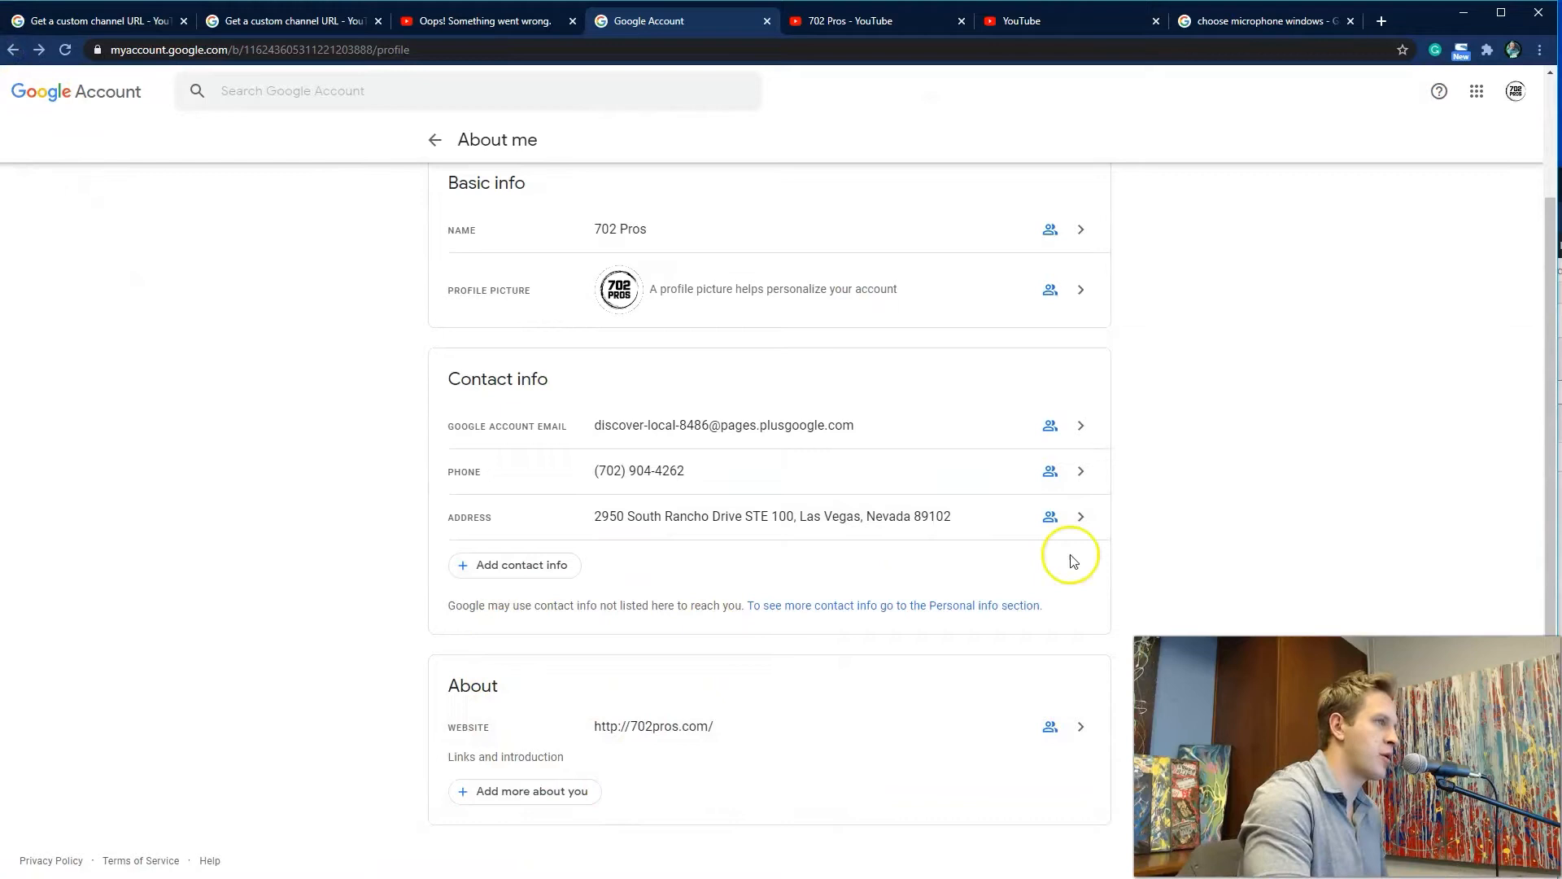
mouse_move(1012, 483)
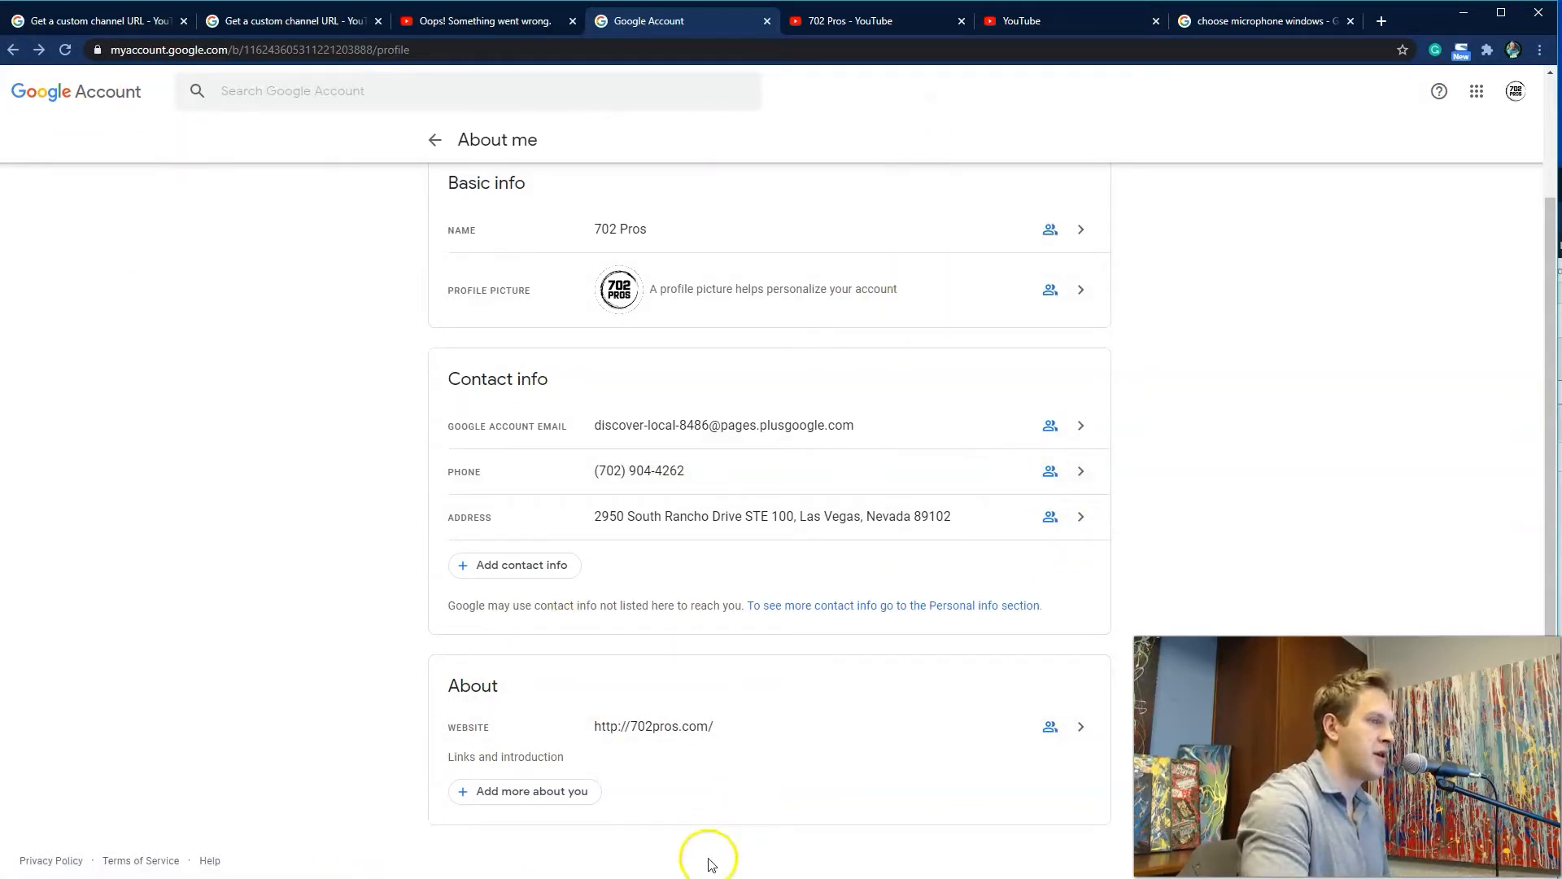
left_click(1079, 726)
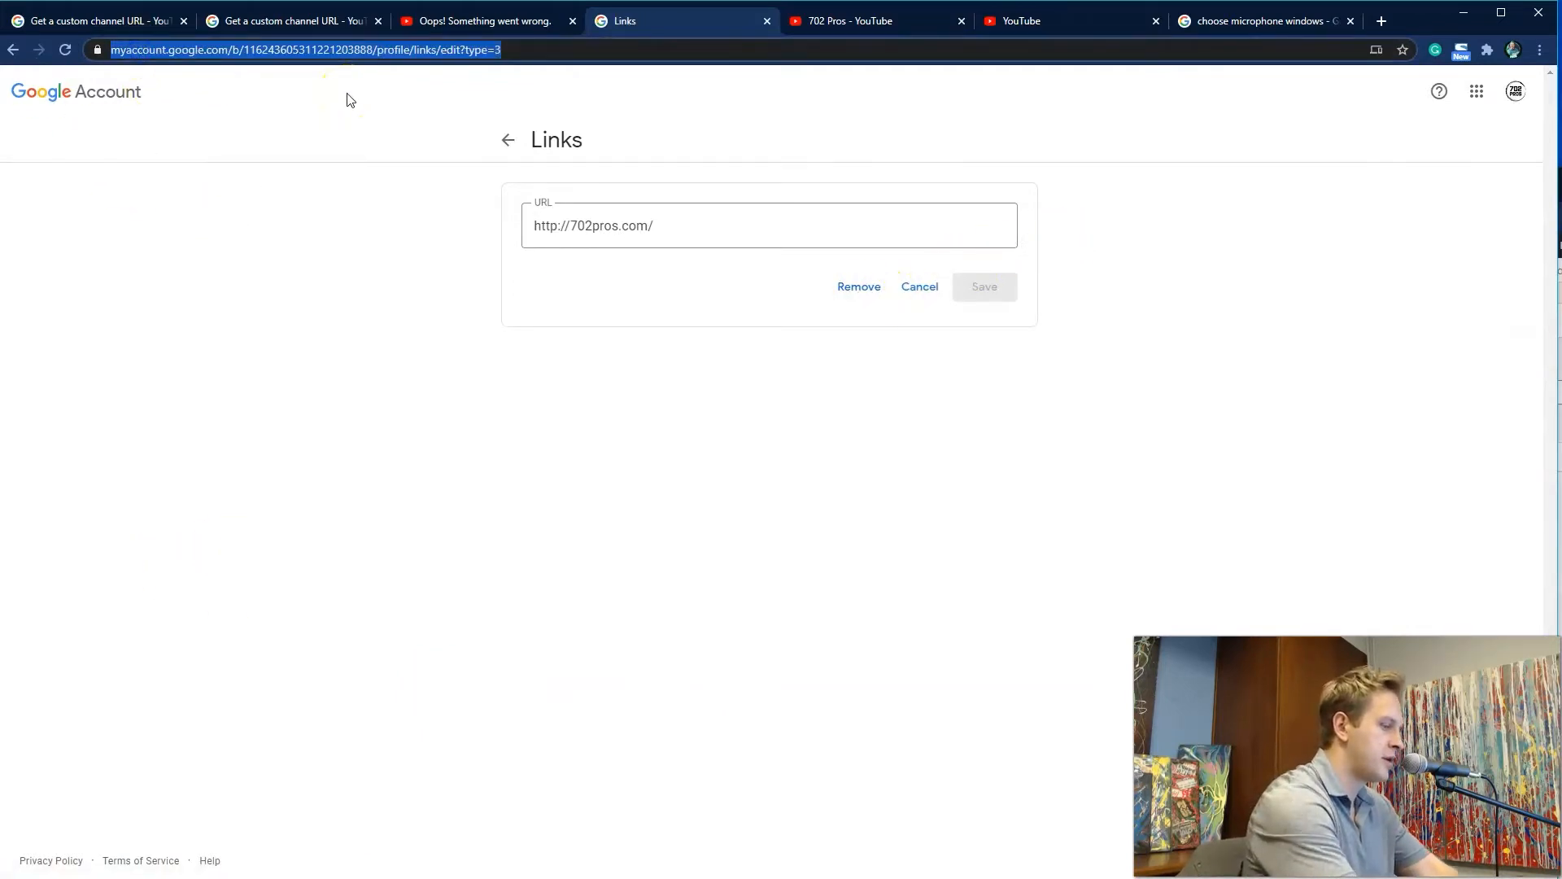
Go to youtube.com and open the channel's Advanced settings showing custom URL eligibility
type("youtube.com/account")
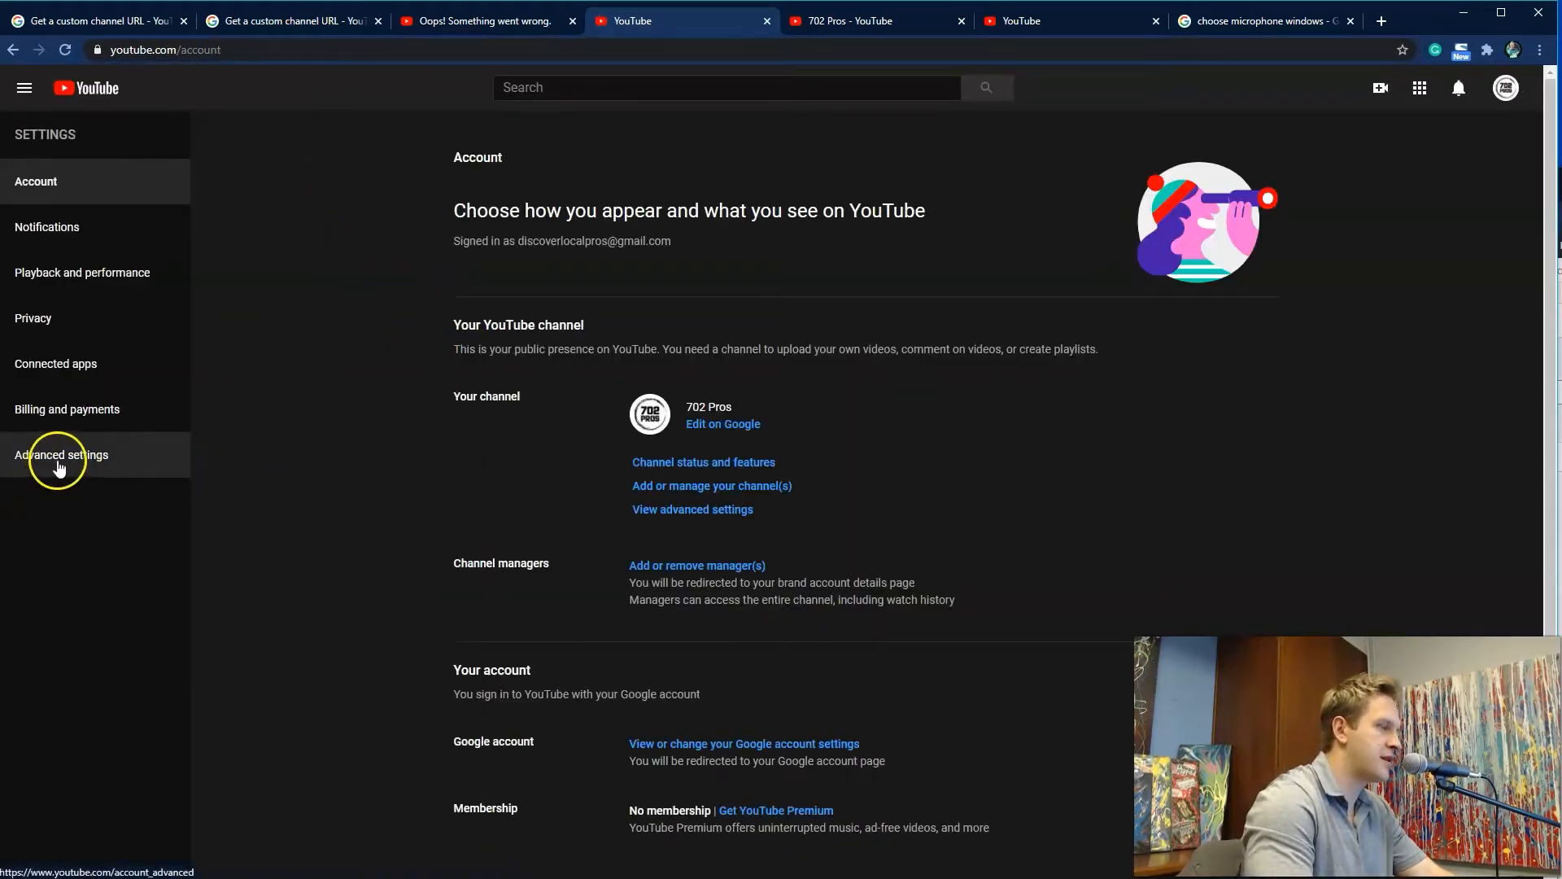
left_click(61, 454)
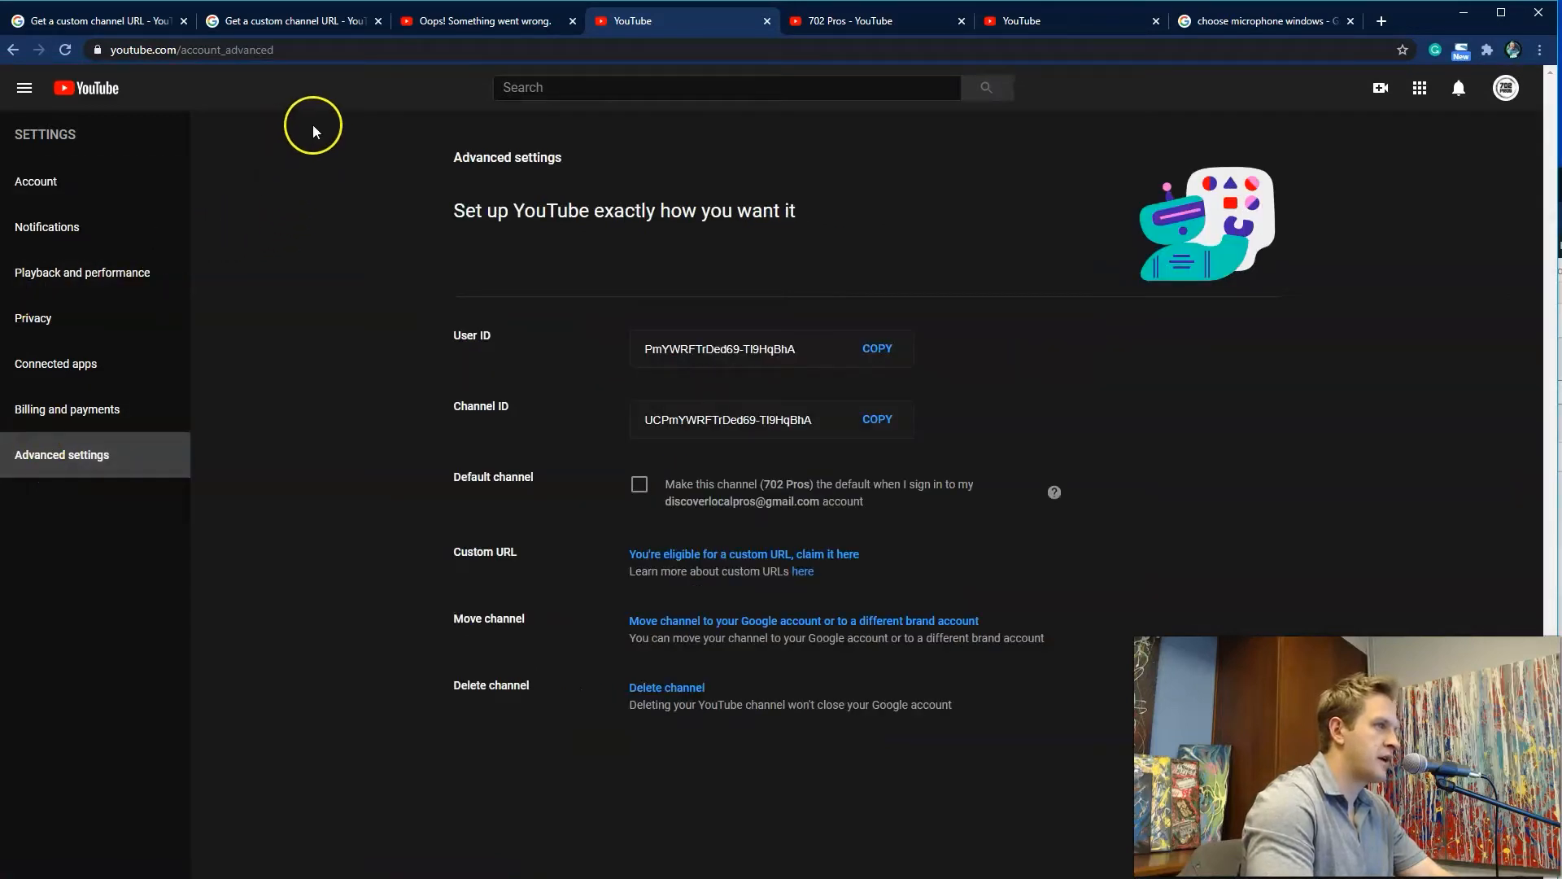
mouse_move(306, 369)
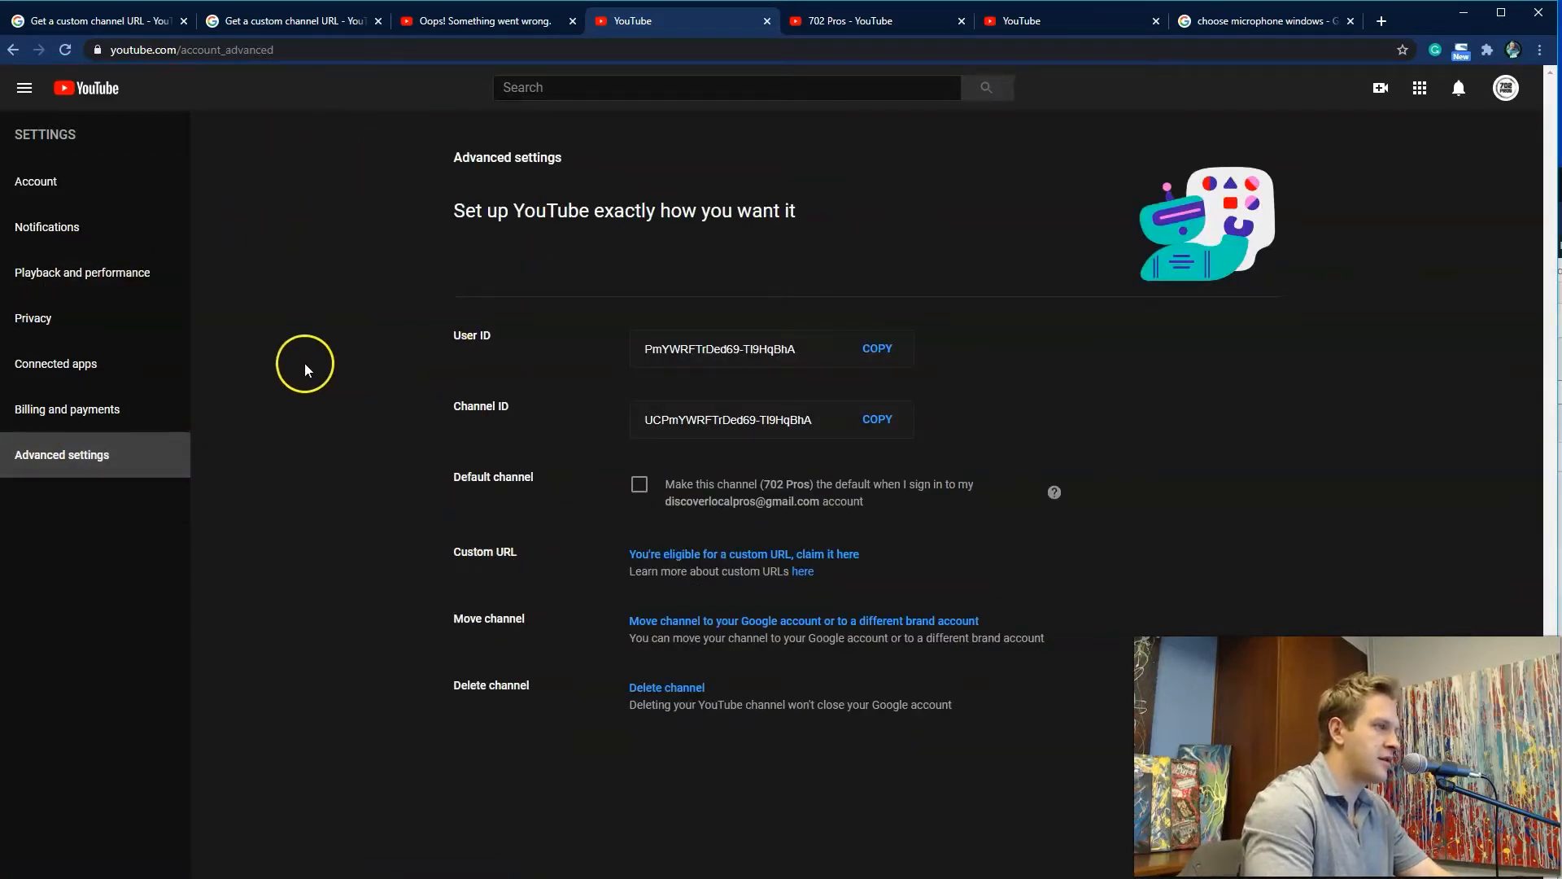
double_click(505, 551)
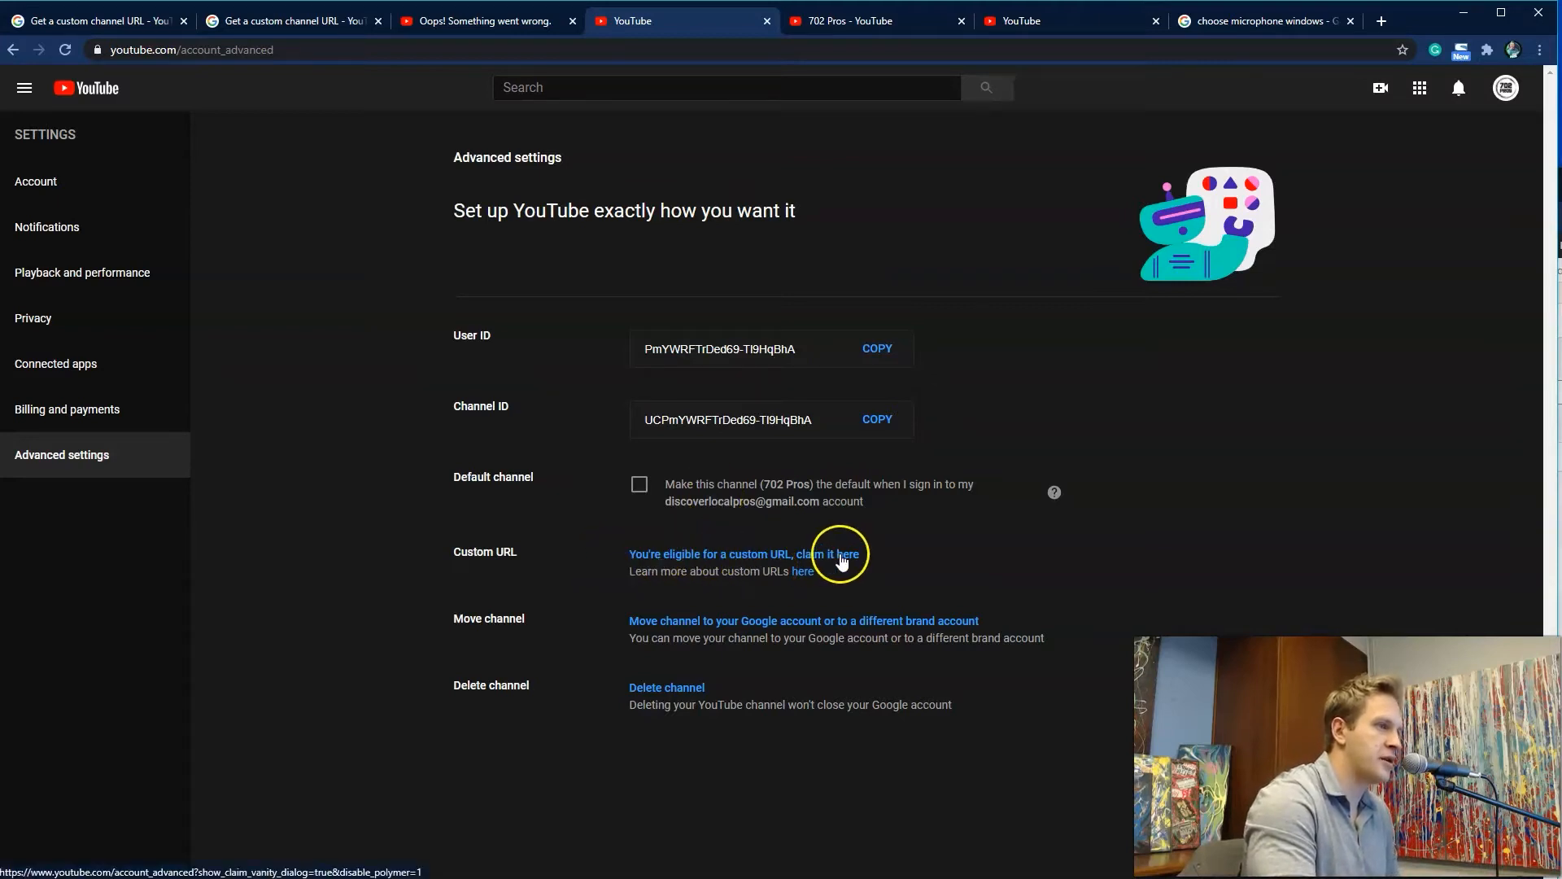
In the custom URL dialog, select the plain 702Pros option and accept the terms
left_click(840, 554)
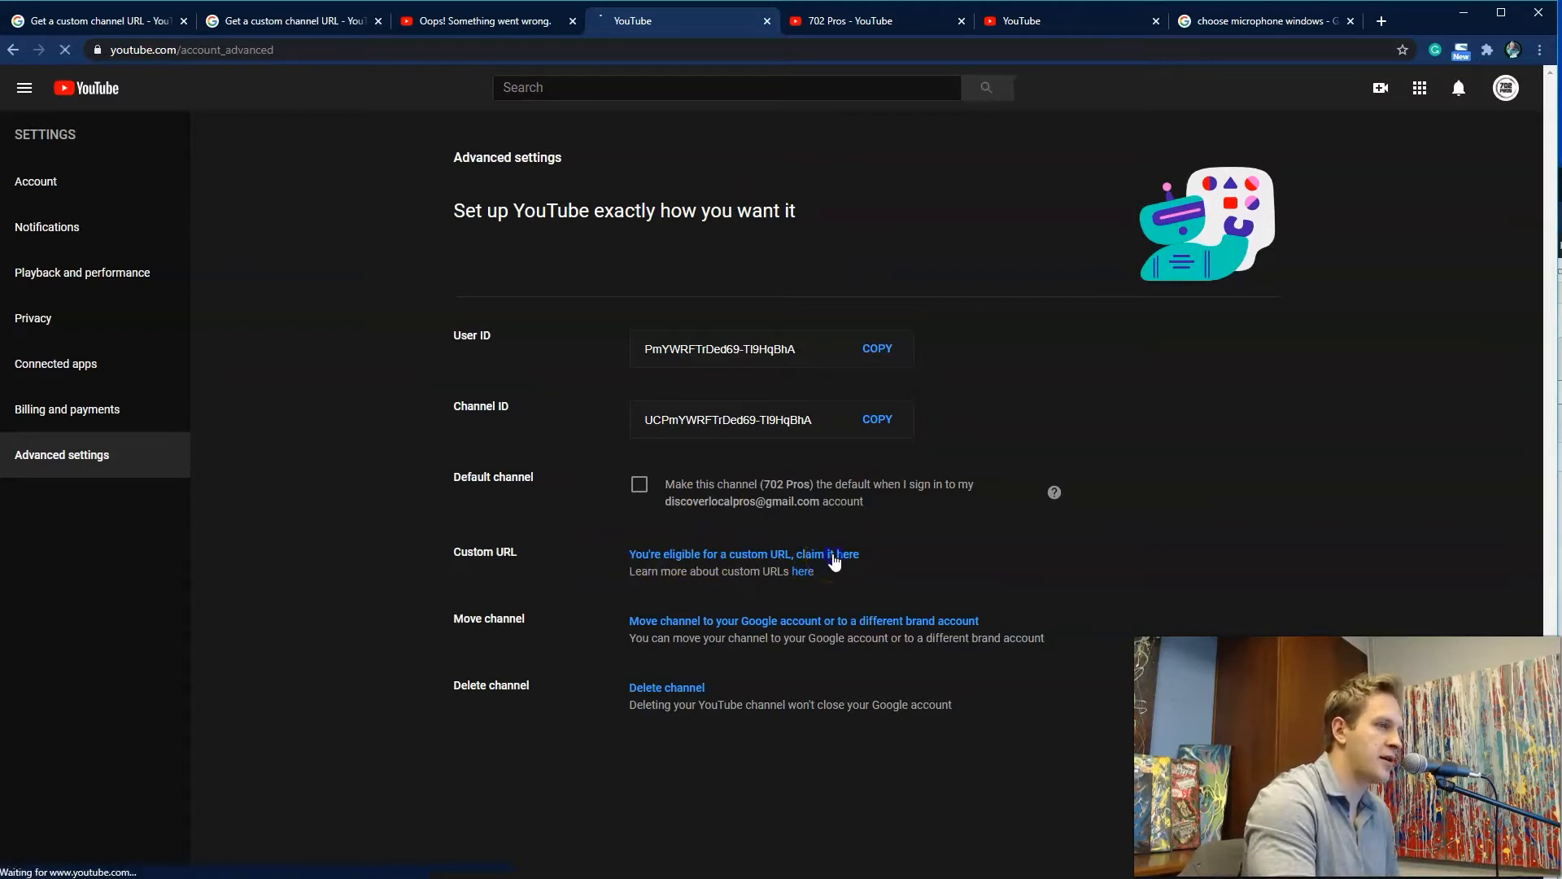
left_click(842, 555)
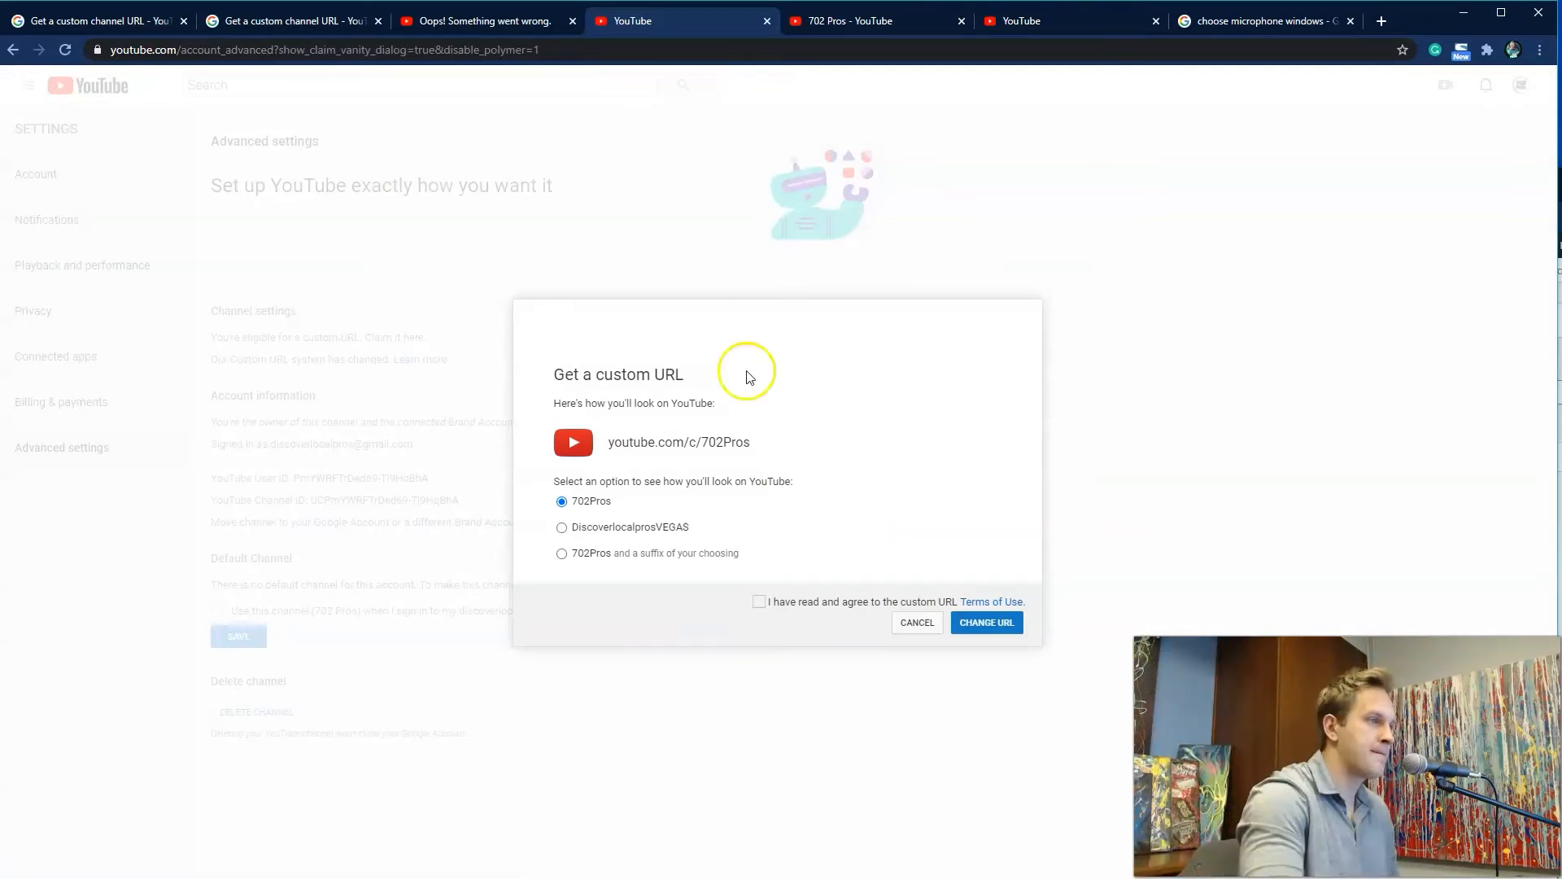
mouse_move(670, 368)
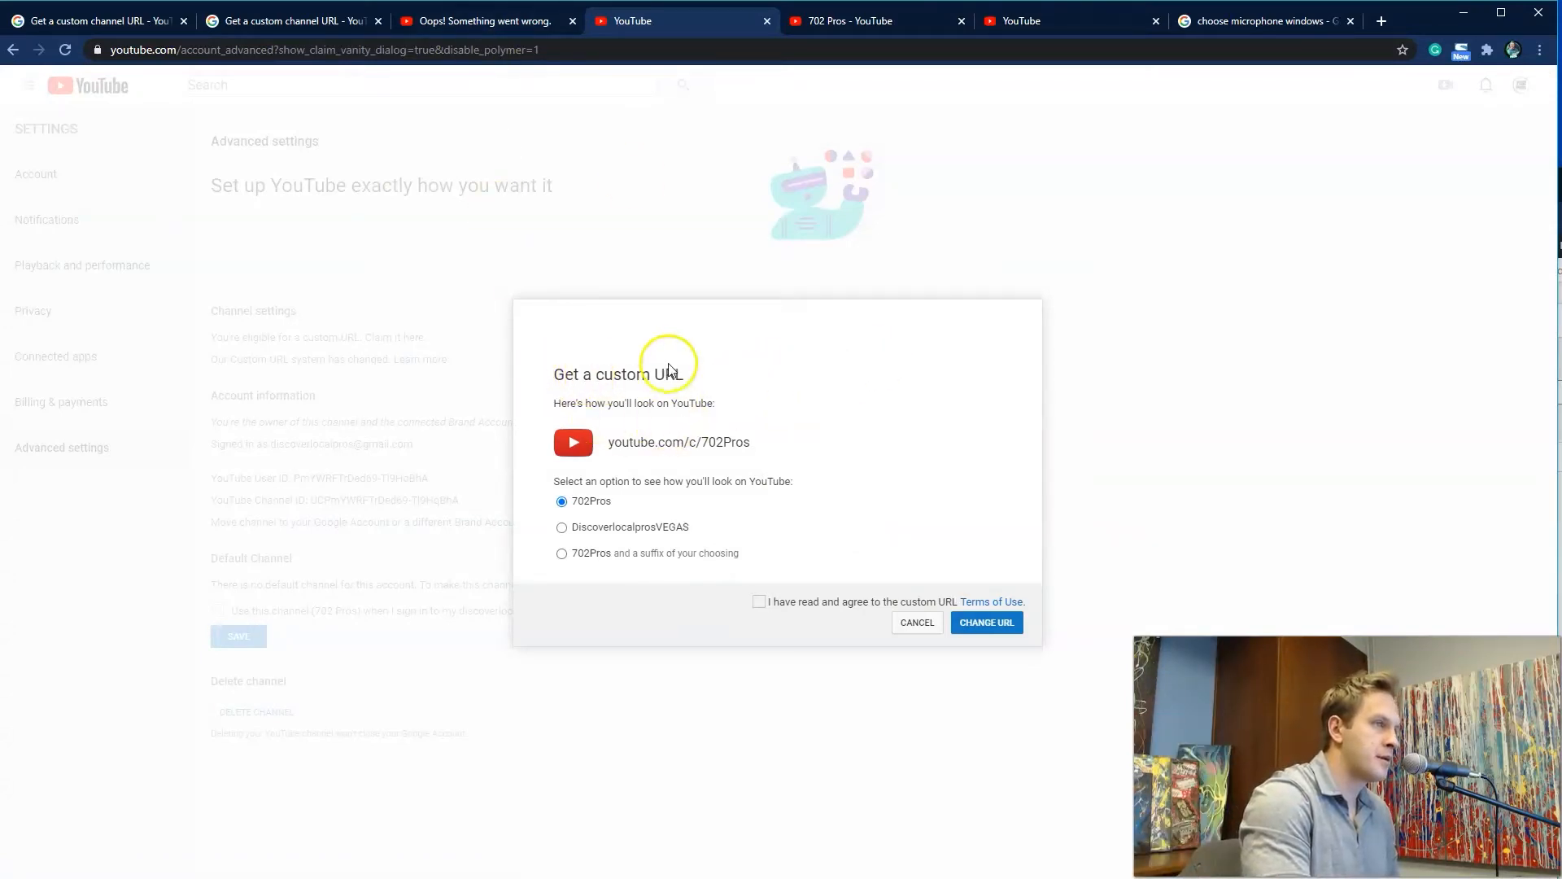
mouse_move(643, 568)
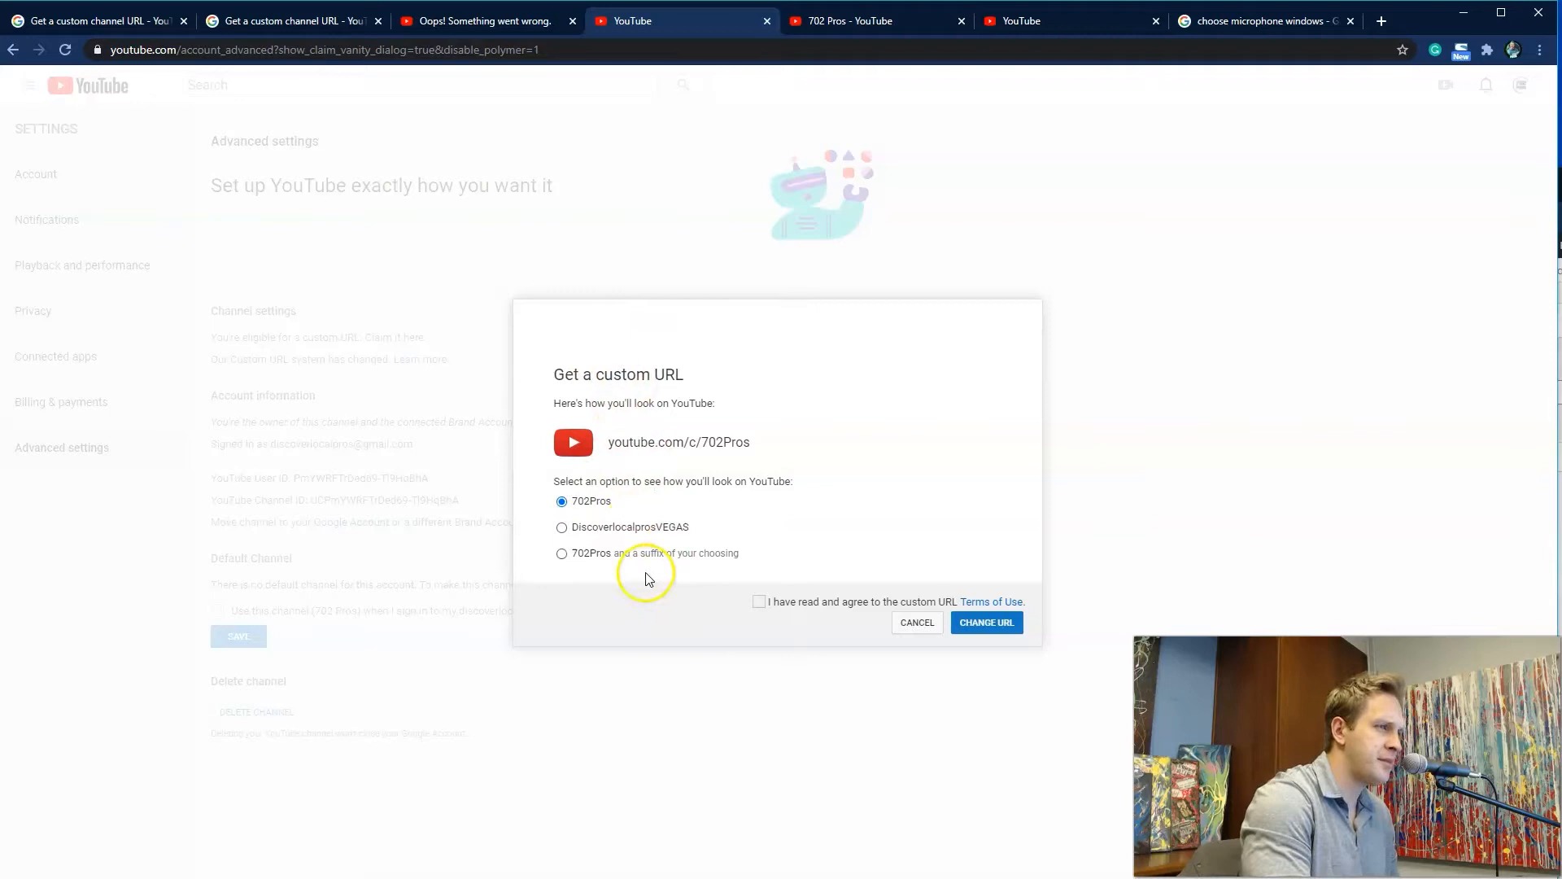
left_click(561, 553)
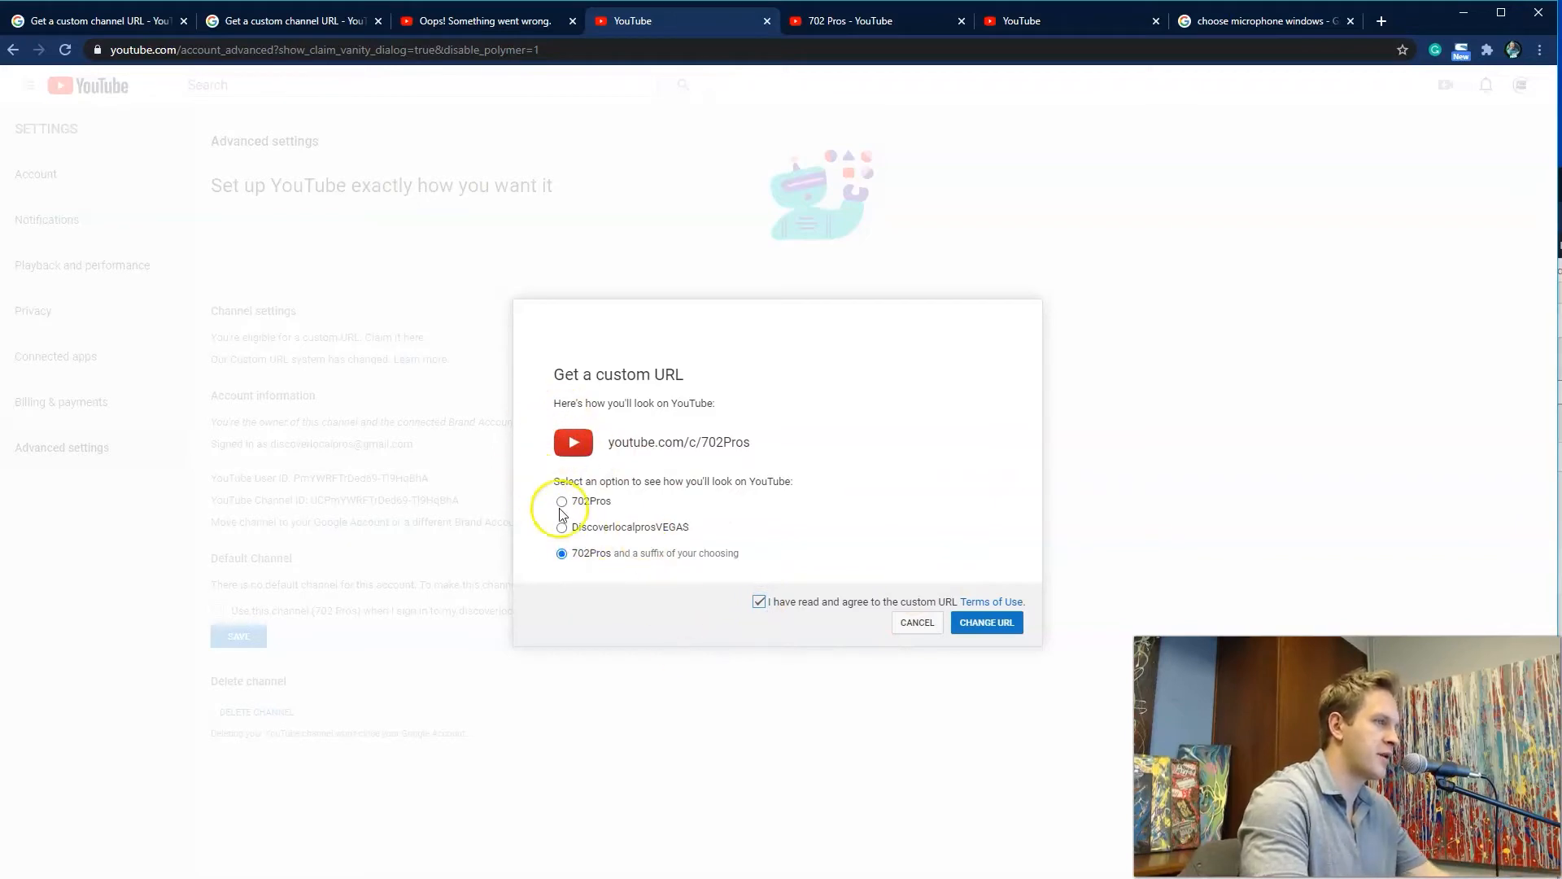
left_click(562, 501)
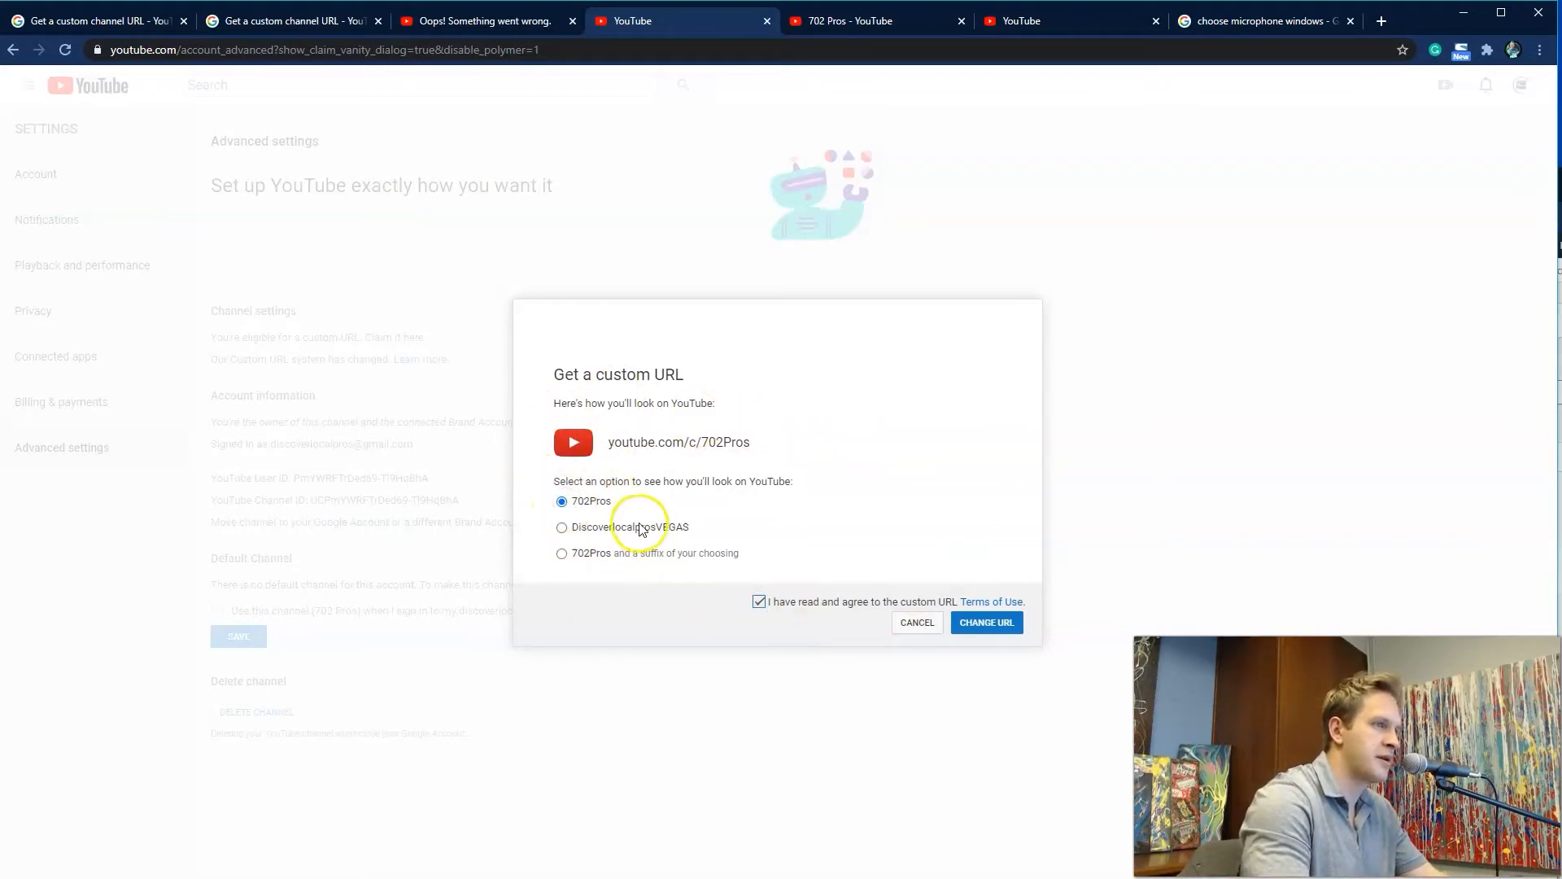
mouse_move(862, 498)
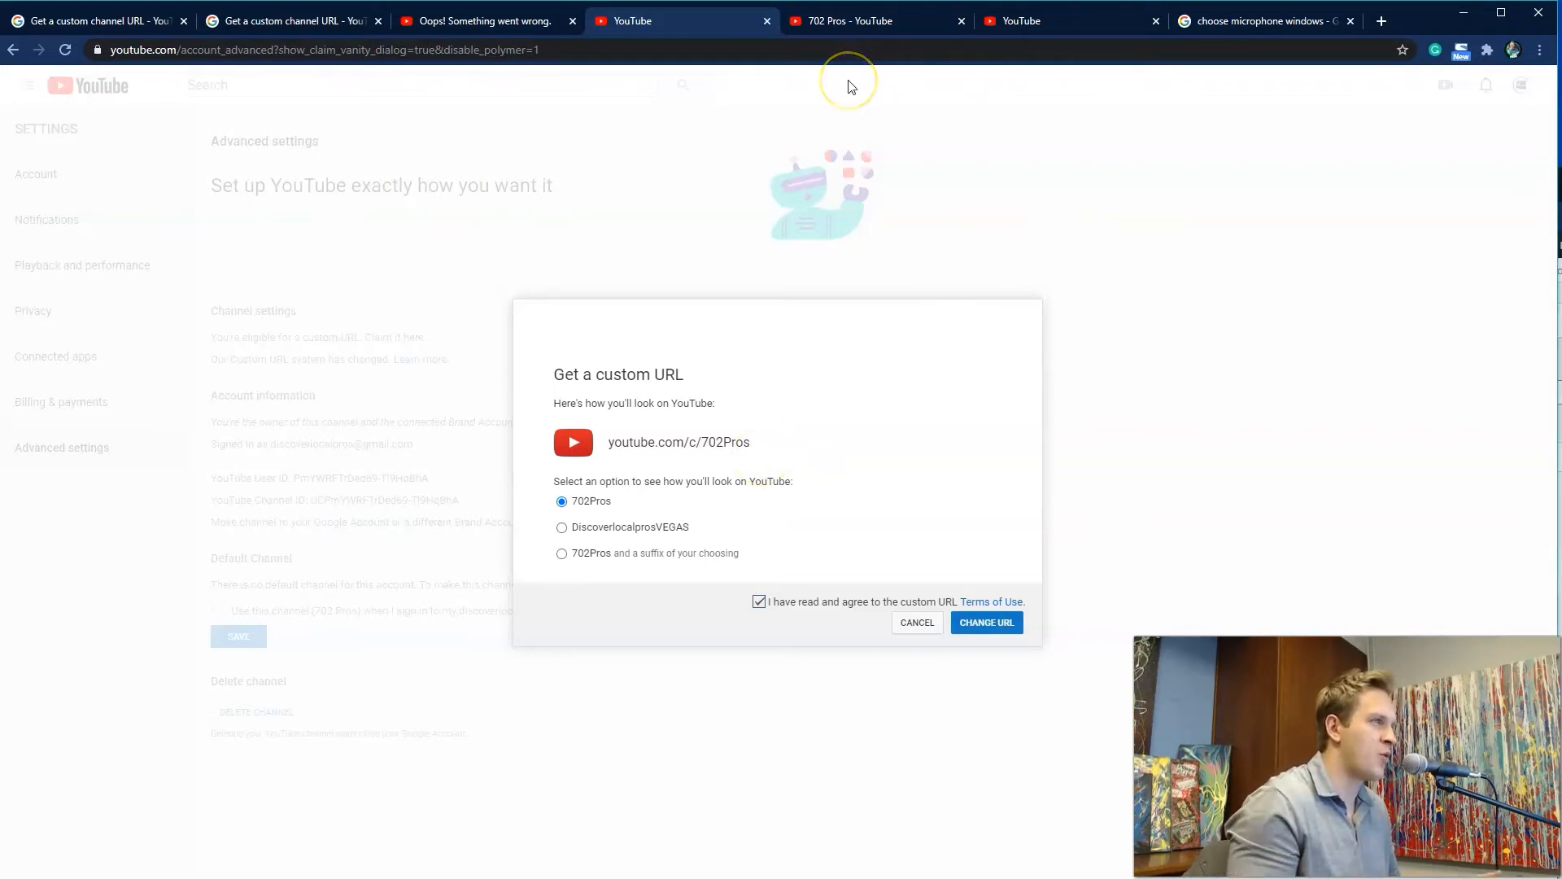
mouse_move(849, 80)
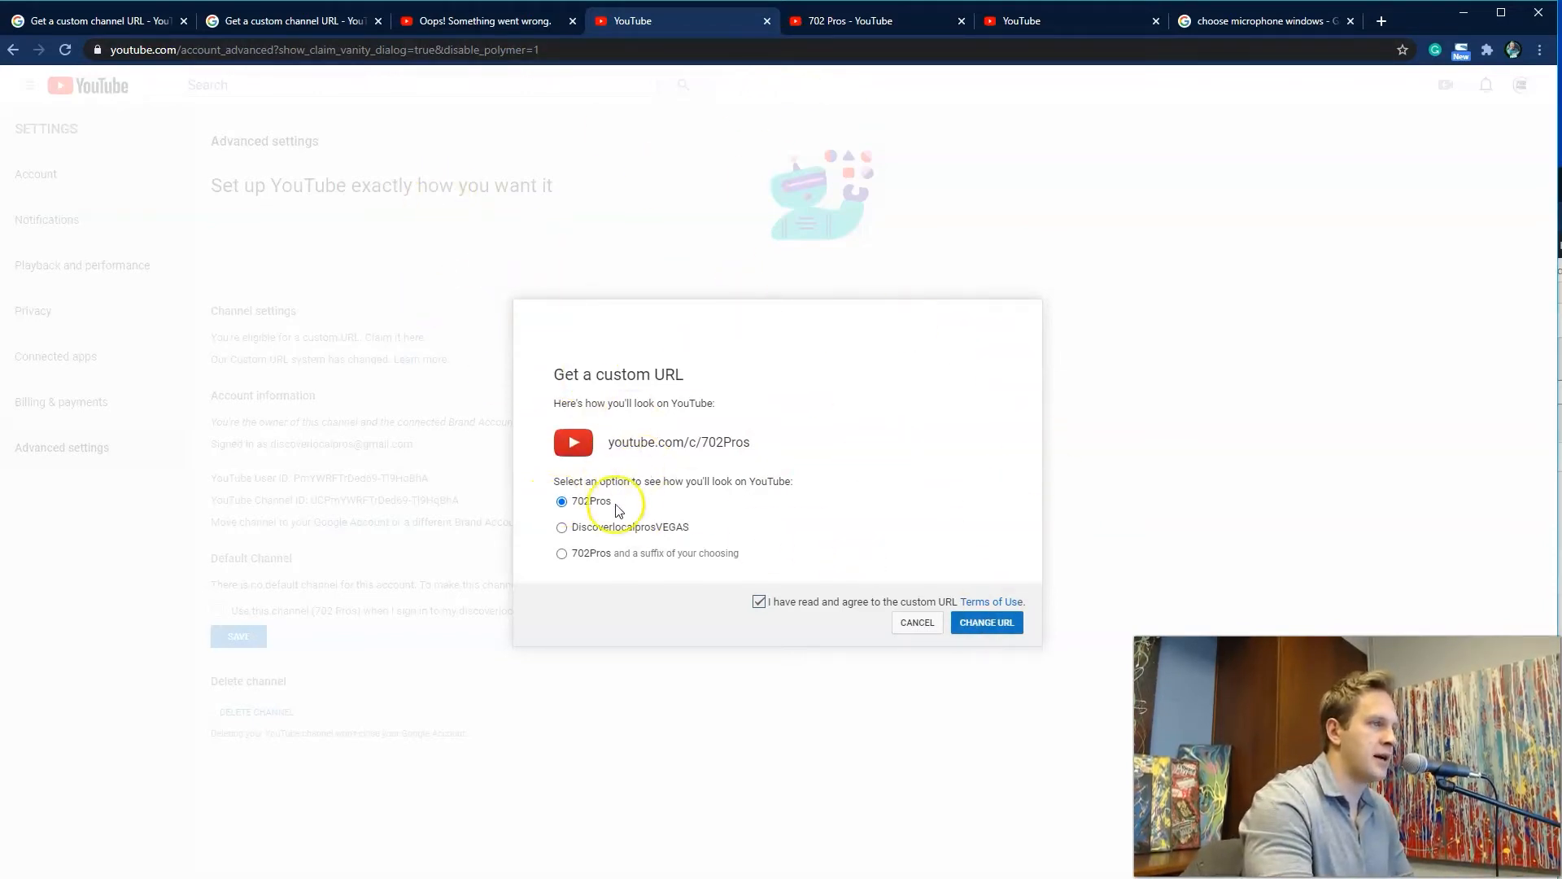
mouse_move(553, 436)
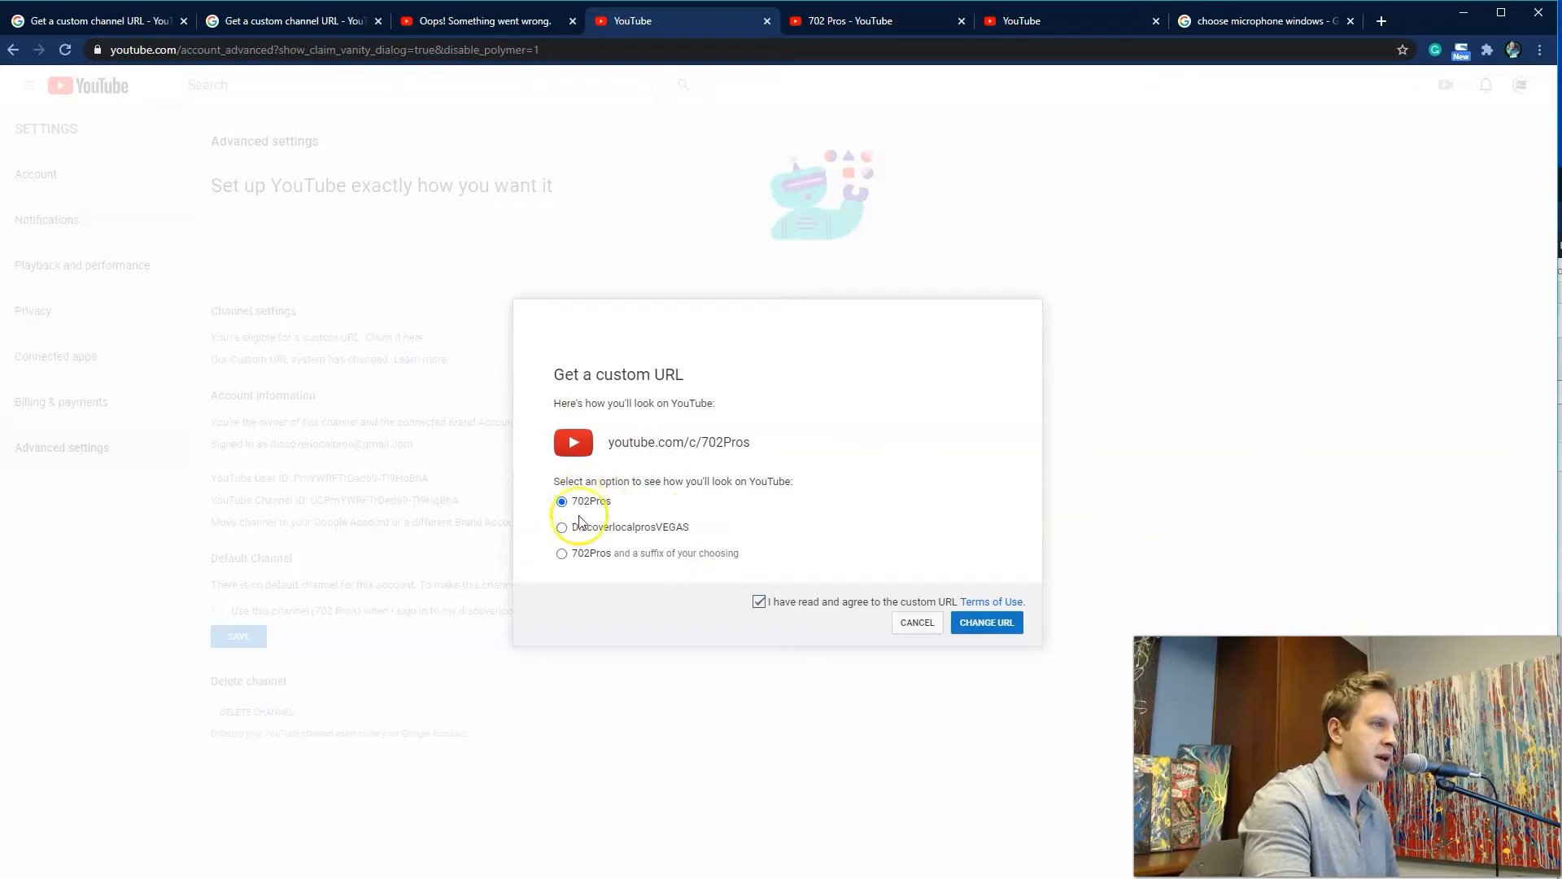
mouse_move(703, 531)
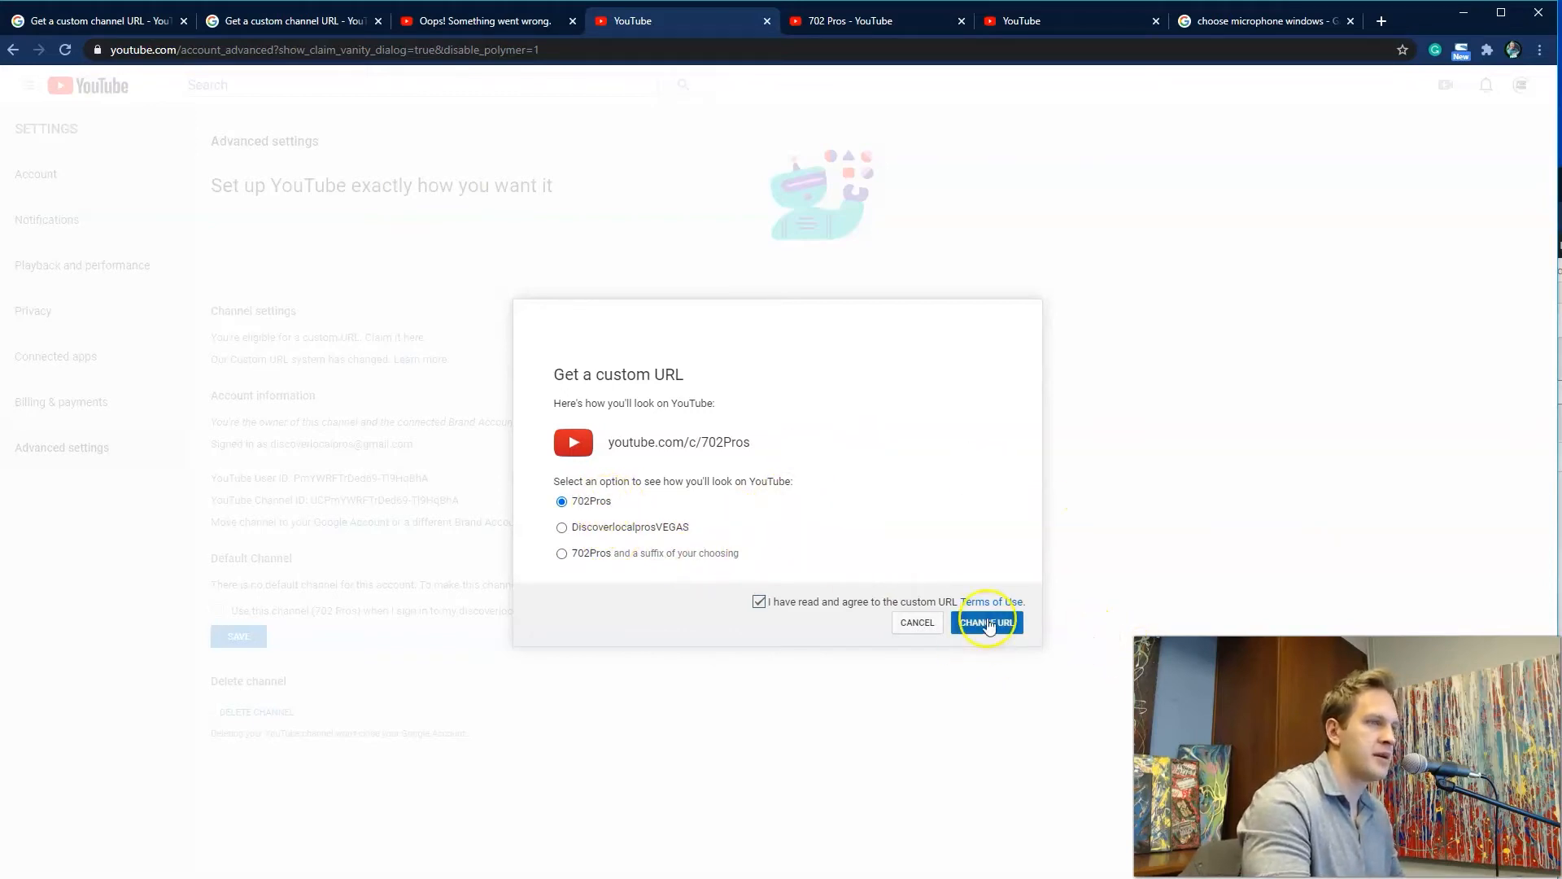
Submit youtube.com/c/702Pros with CHANGE URL and confirm the permanent choice
left_click(986, 621)
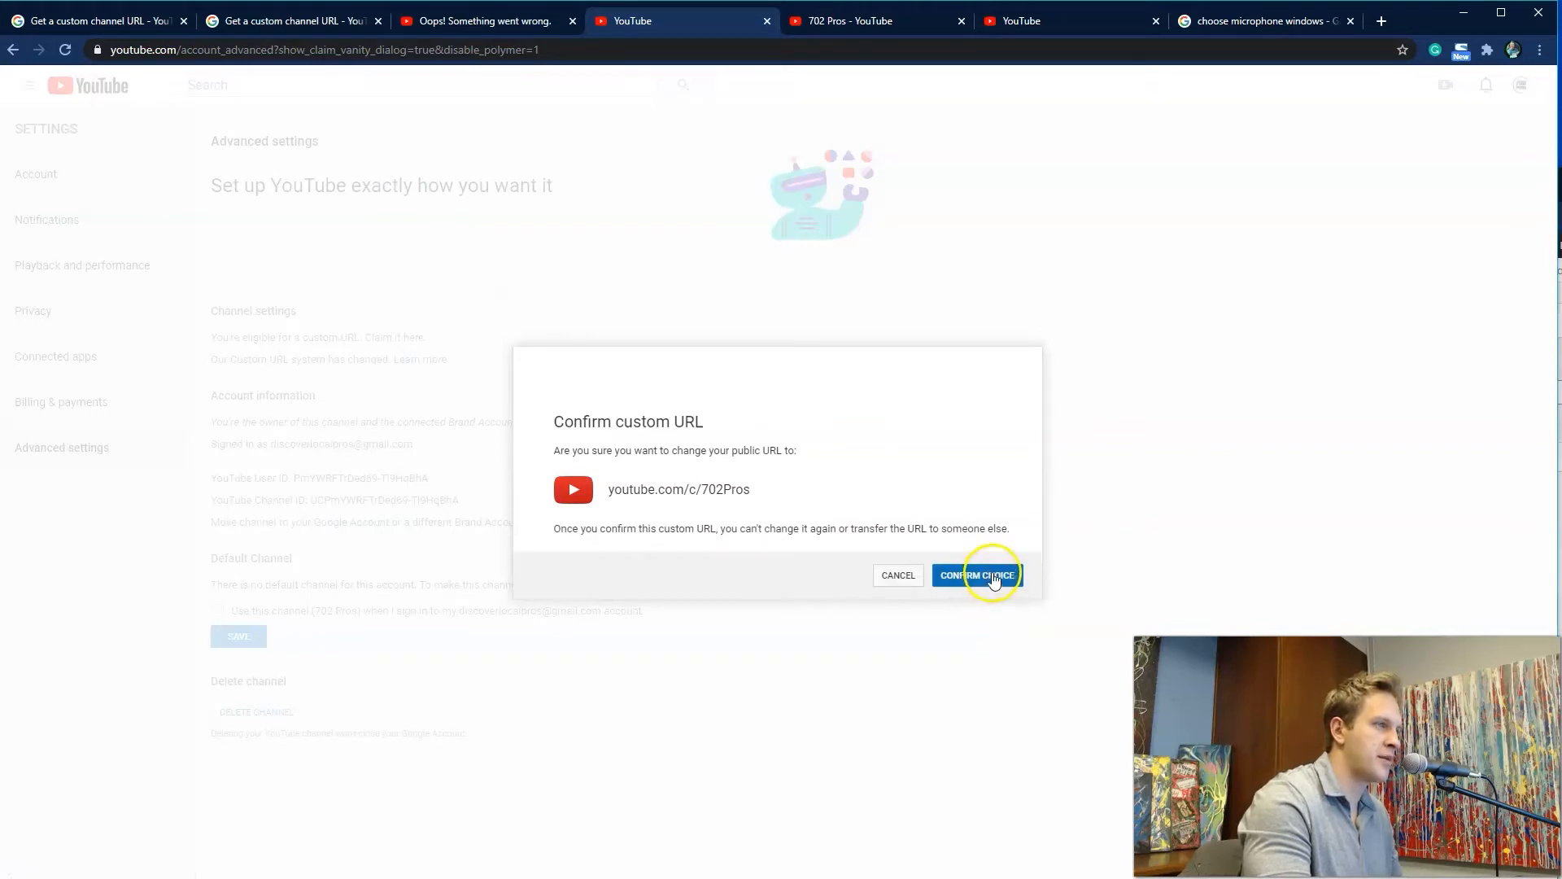
left_click(975, 575)
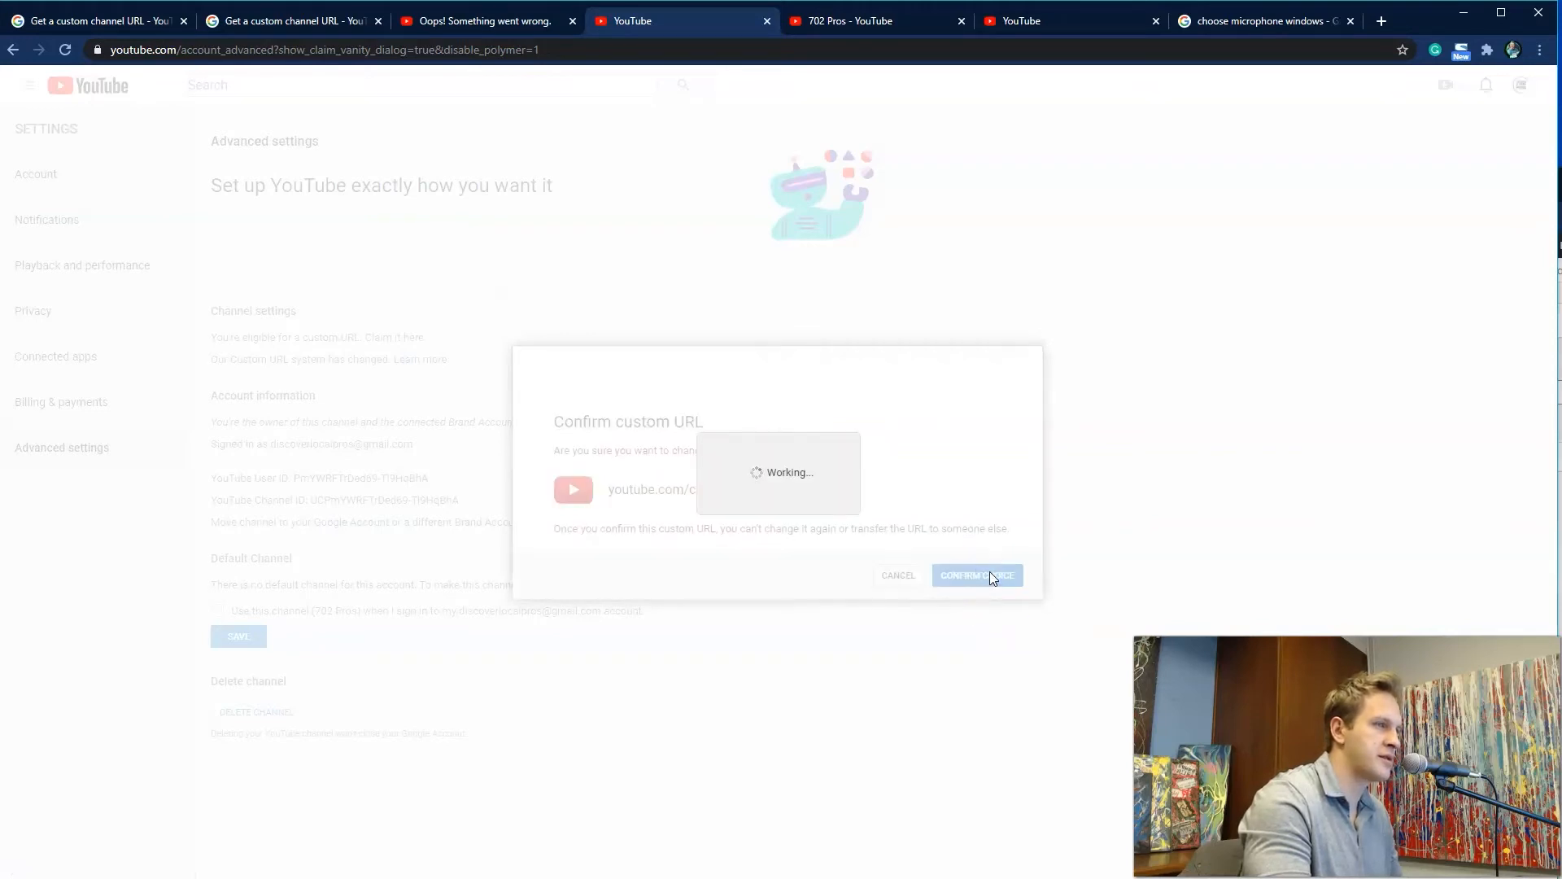
left_click(977, 575)
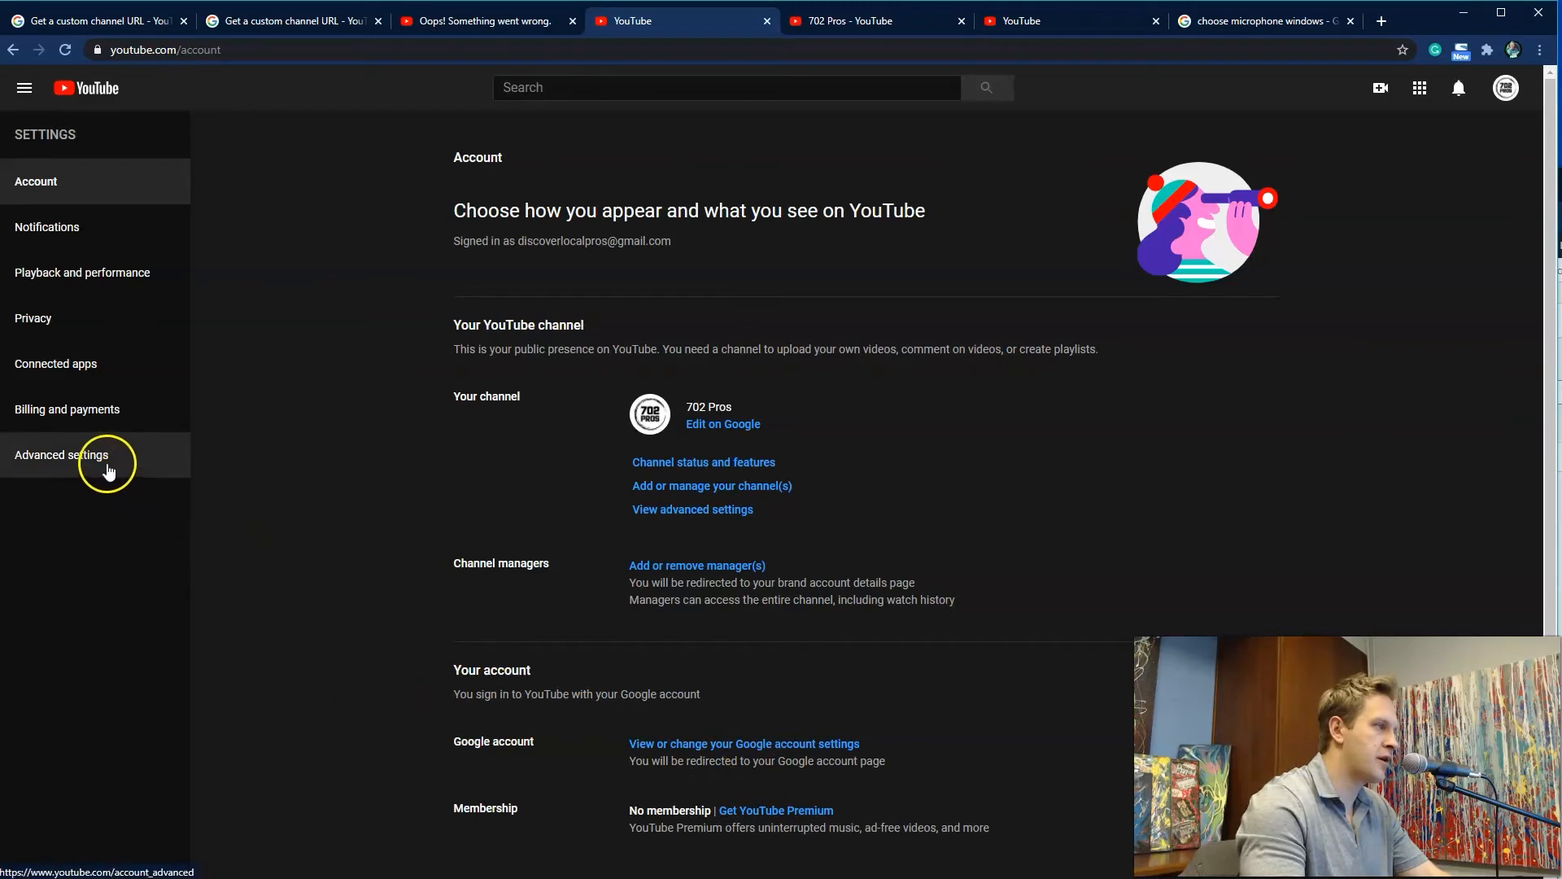
Check Advanced settings, then open the channel at youtube.com/c/702Pros and view its full address
left_click(61, 454)
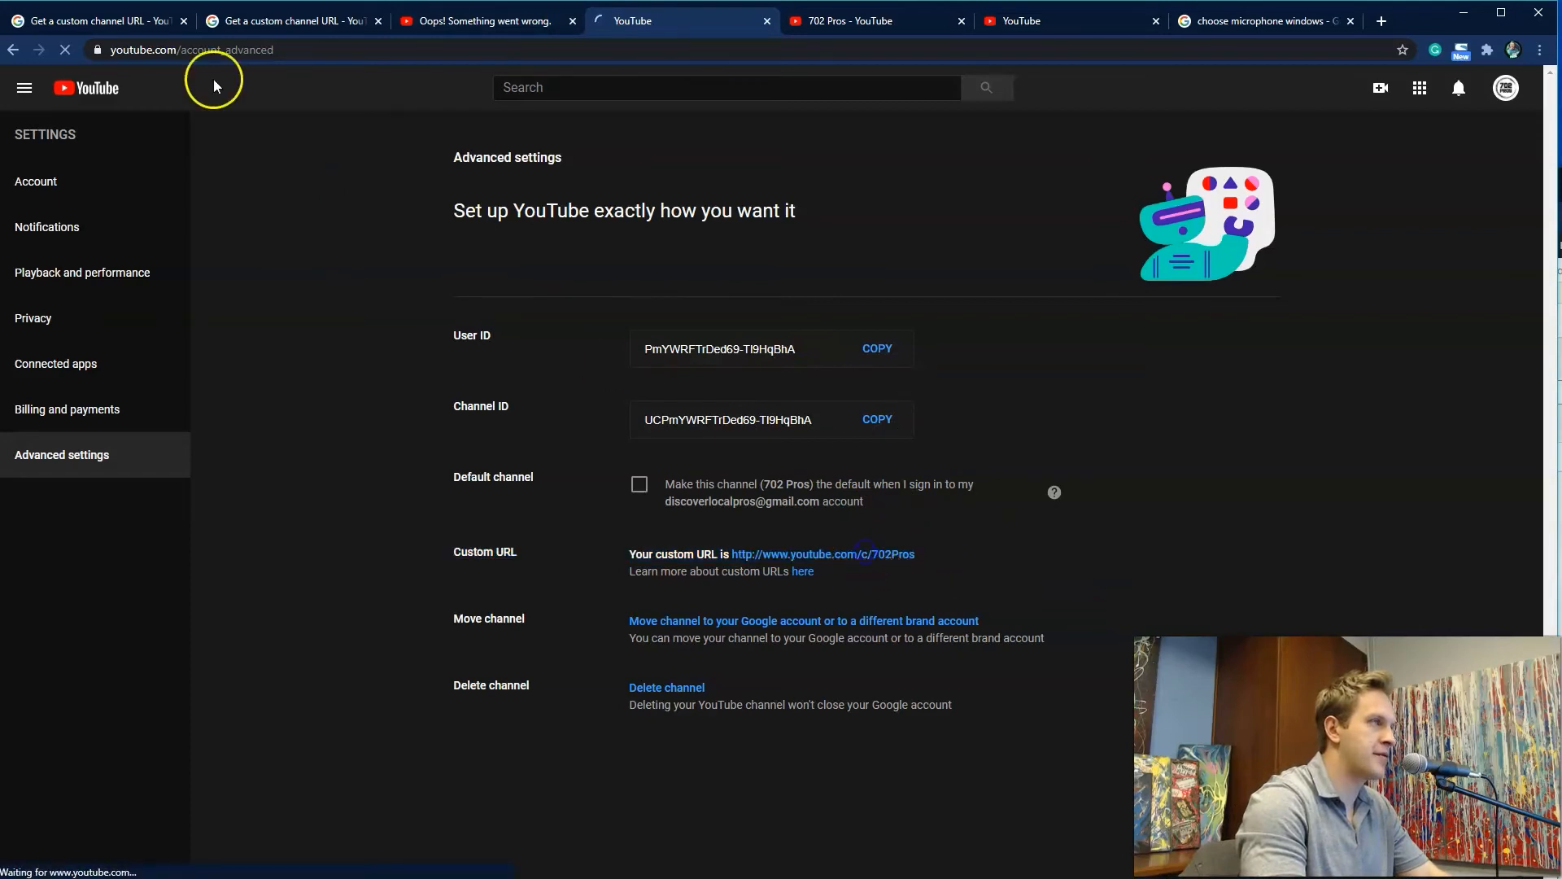
left_click(821, 554)
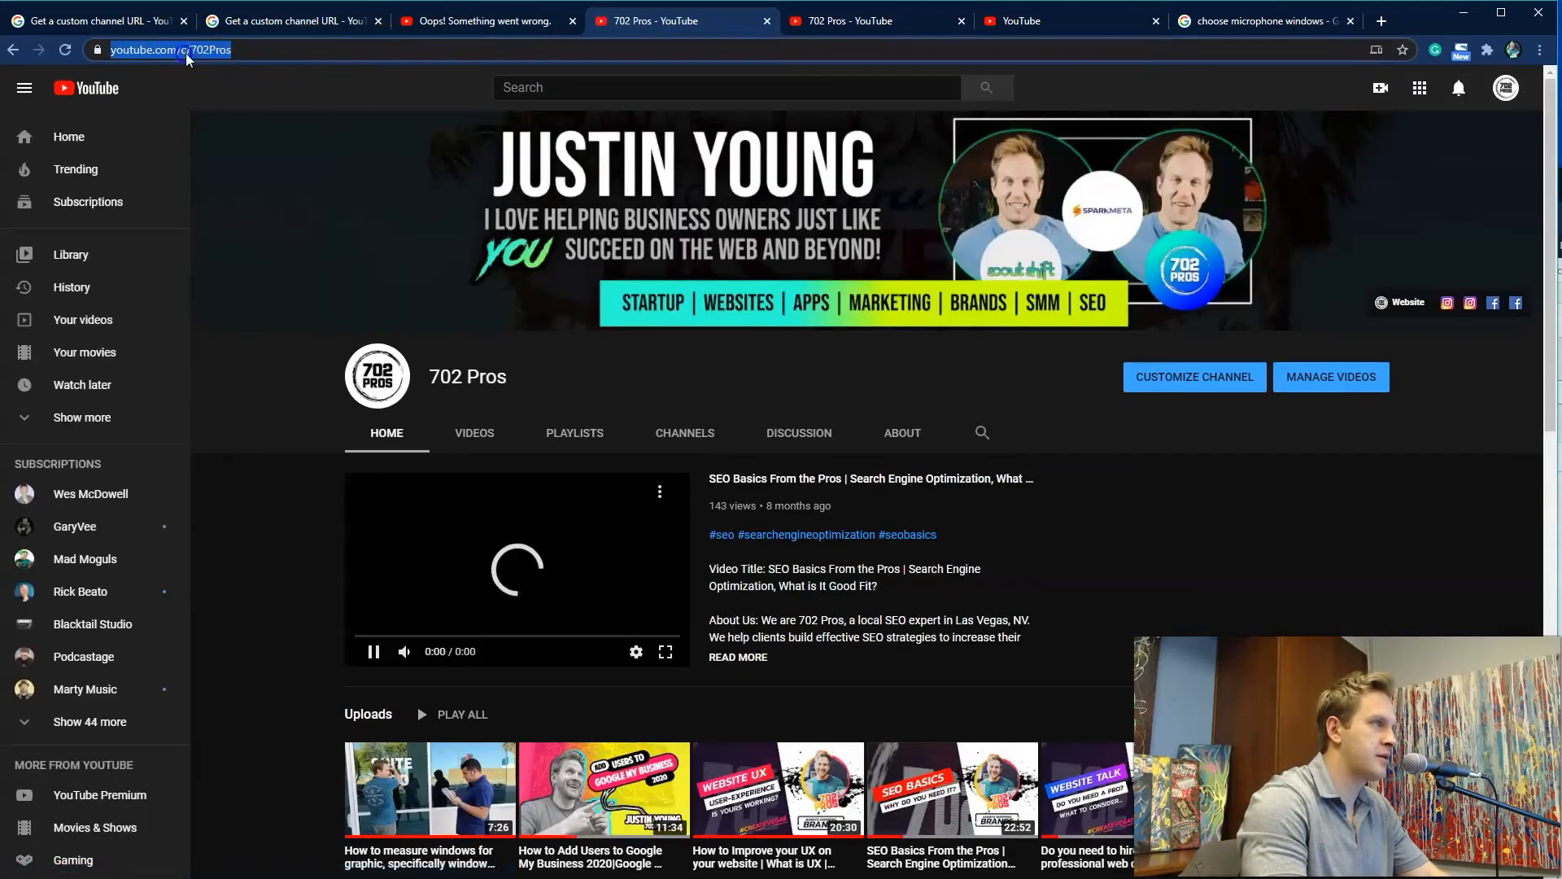
left_click(200, 49)
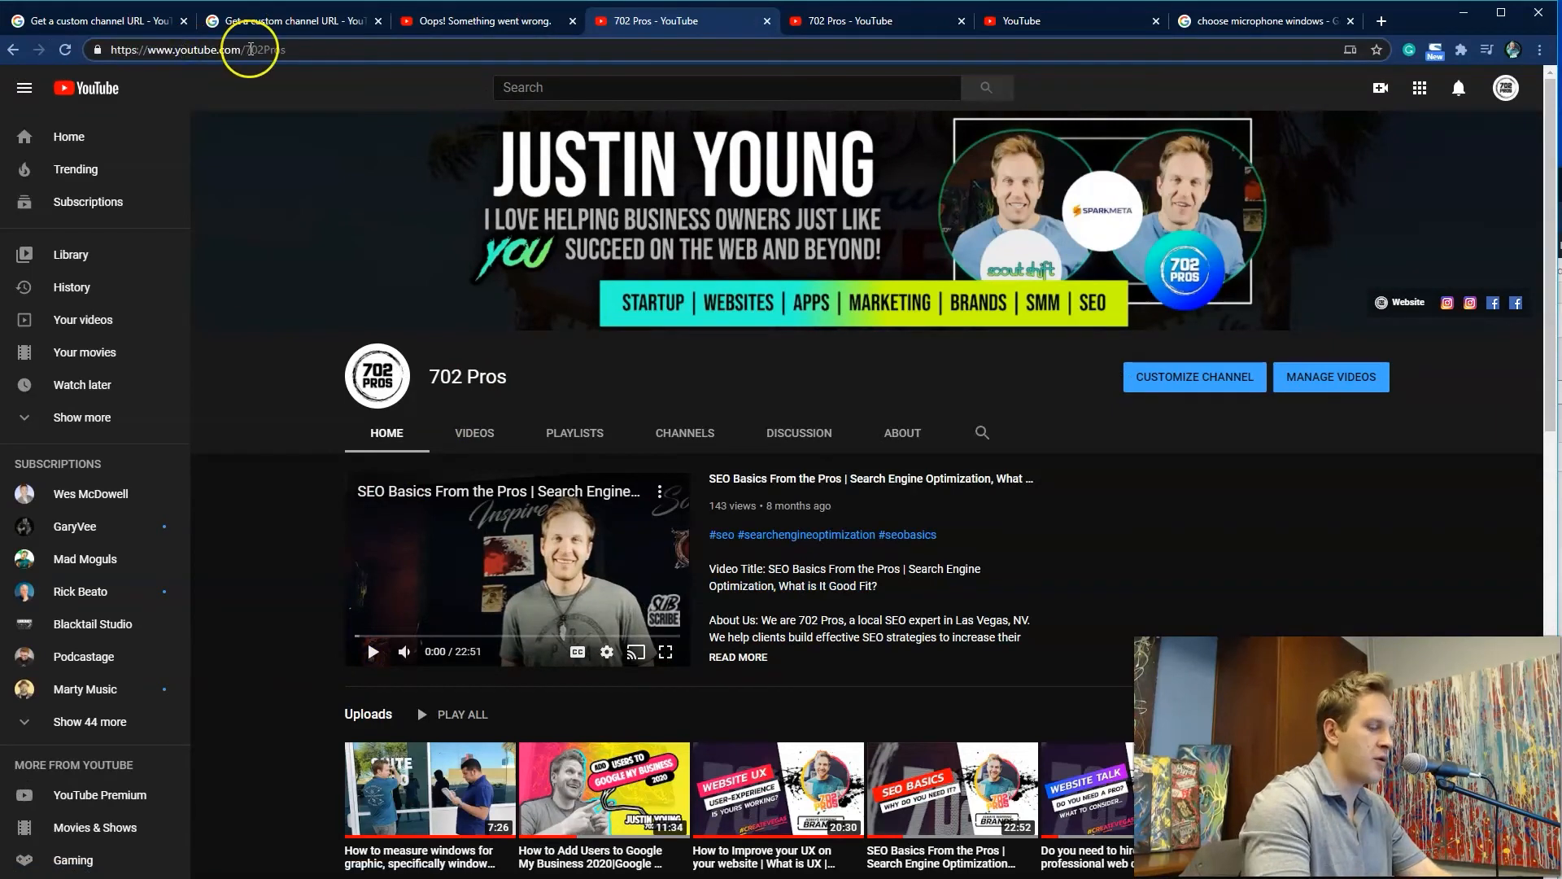
left_click(249, 50)
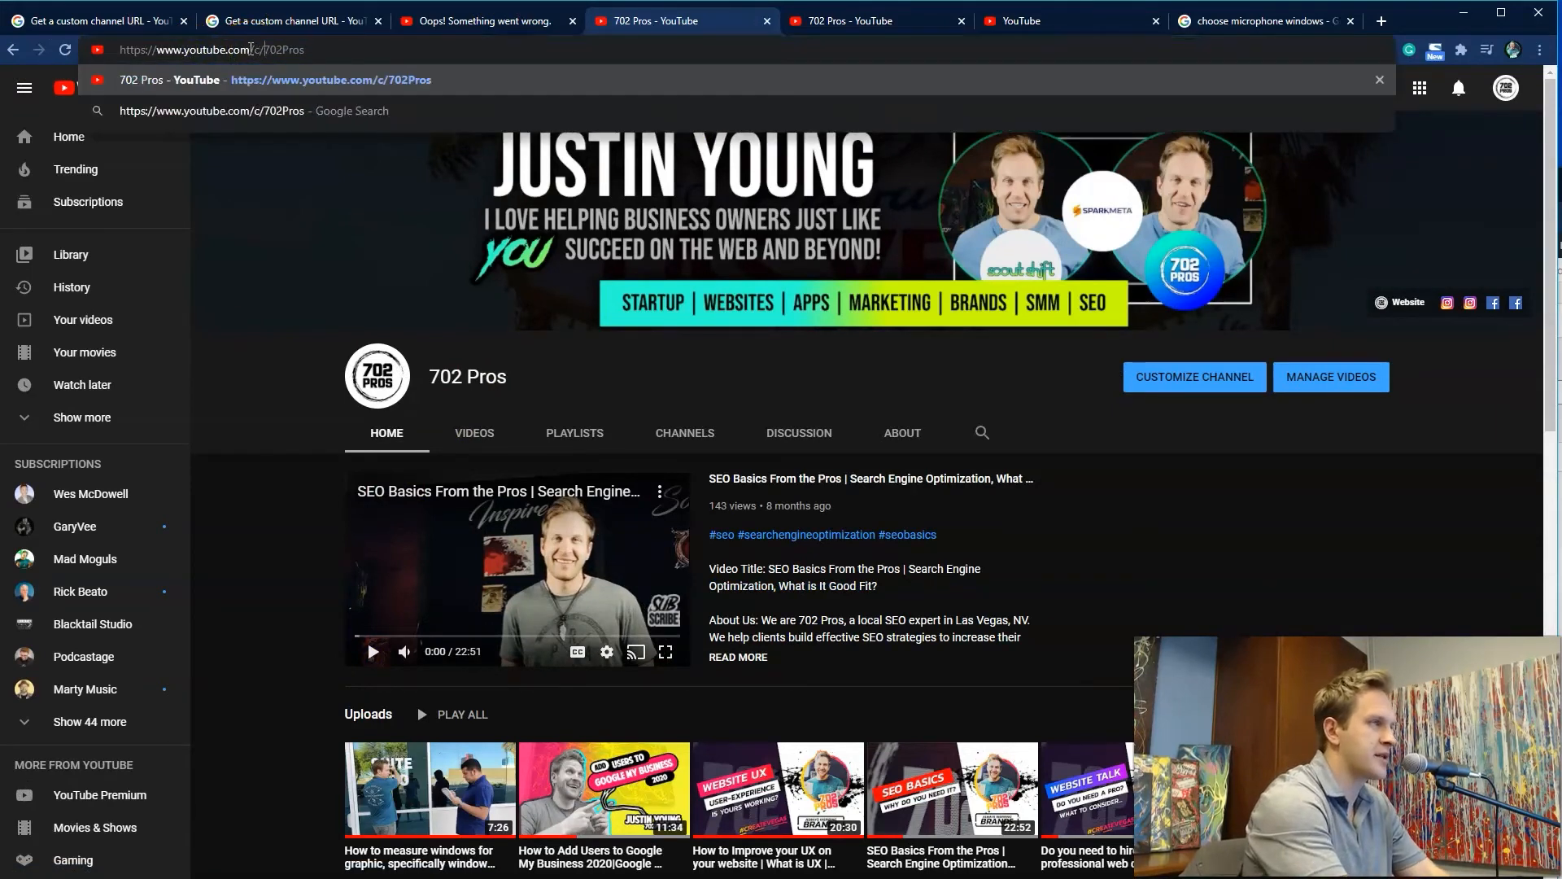